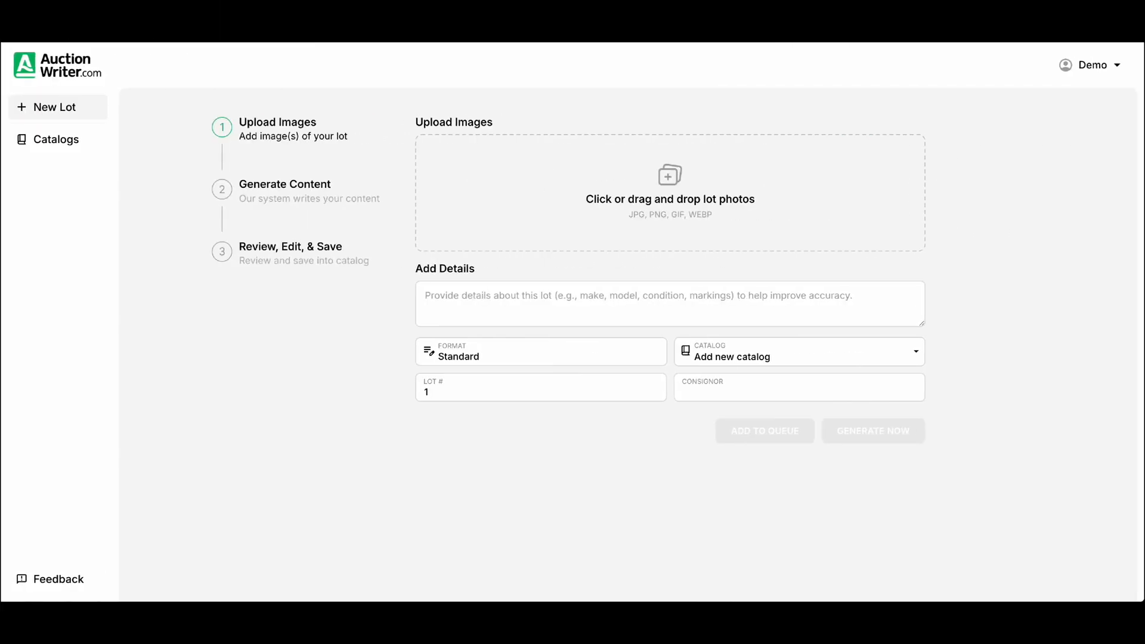
mouse_move(699, 184)
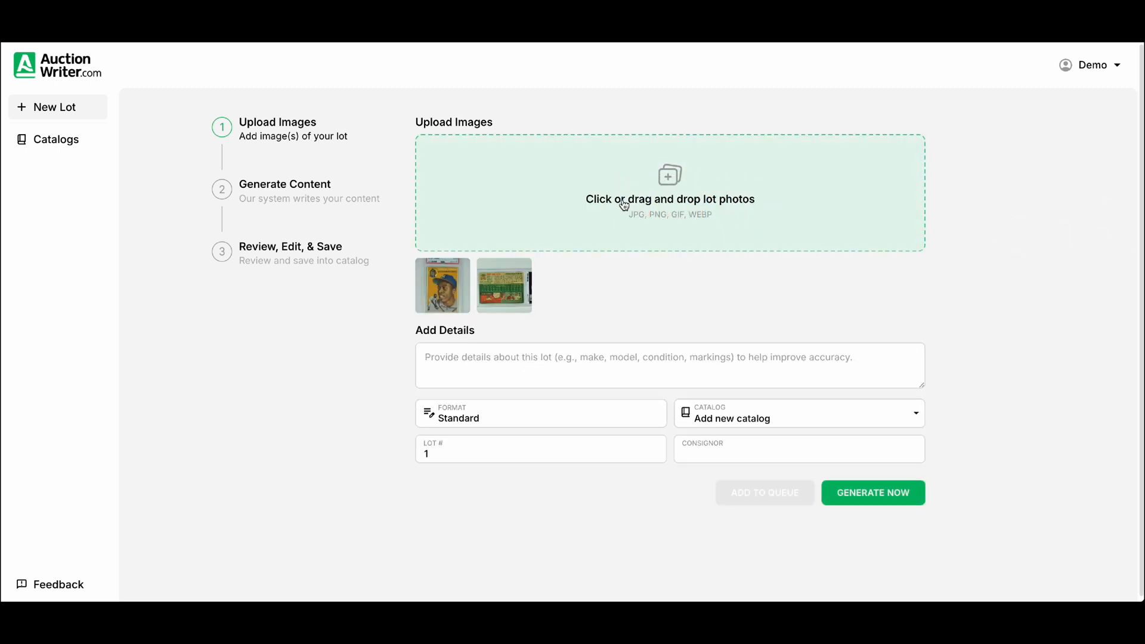
mouse_move(443, 285)
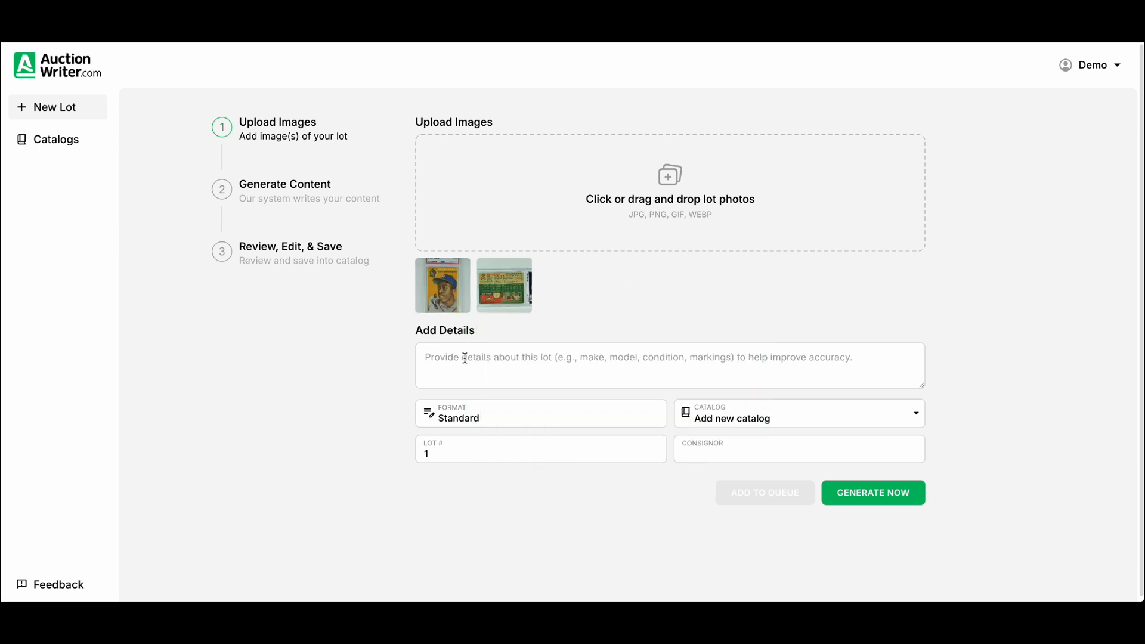
Step: With the card's front and back photos uploaded, select the Add Details box
left_click(669, 365)
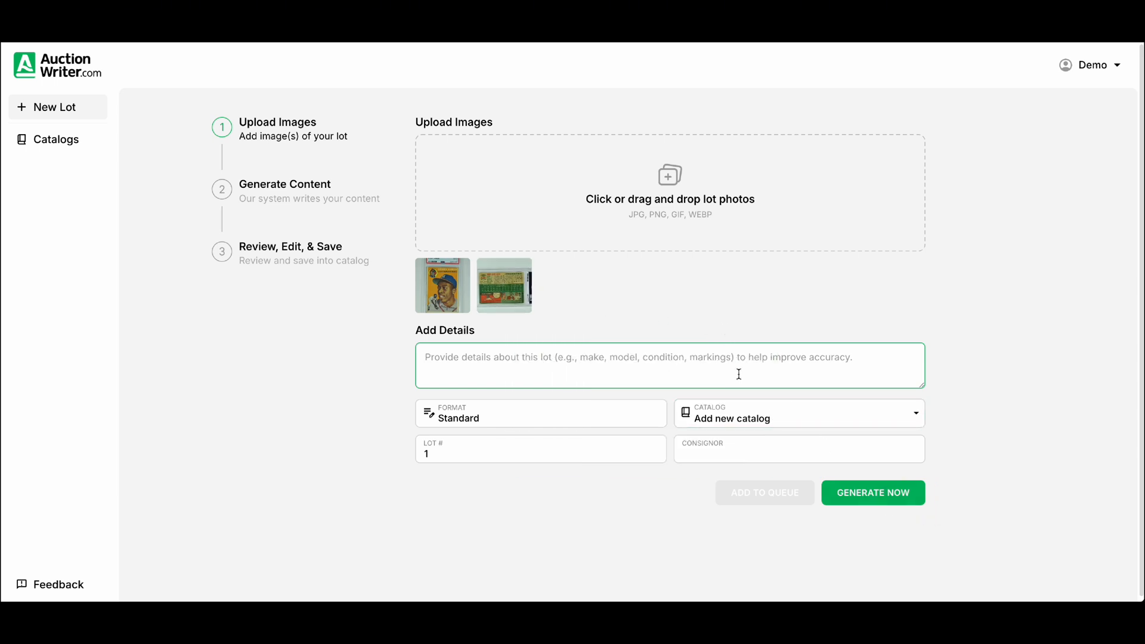
Step: Generate the 1954 Topps Hank Aaron PSA 2 listing with a $1,500–$3,000 estimate and copy its title
left_click(872, 492)
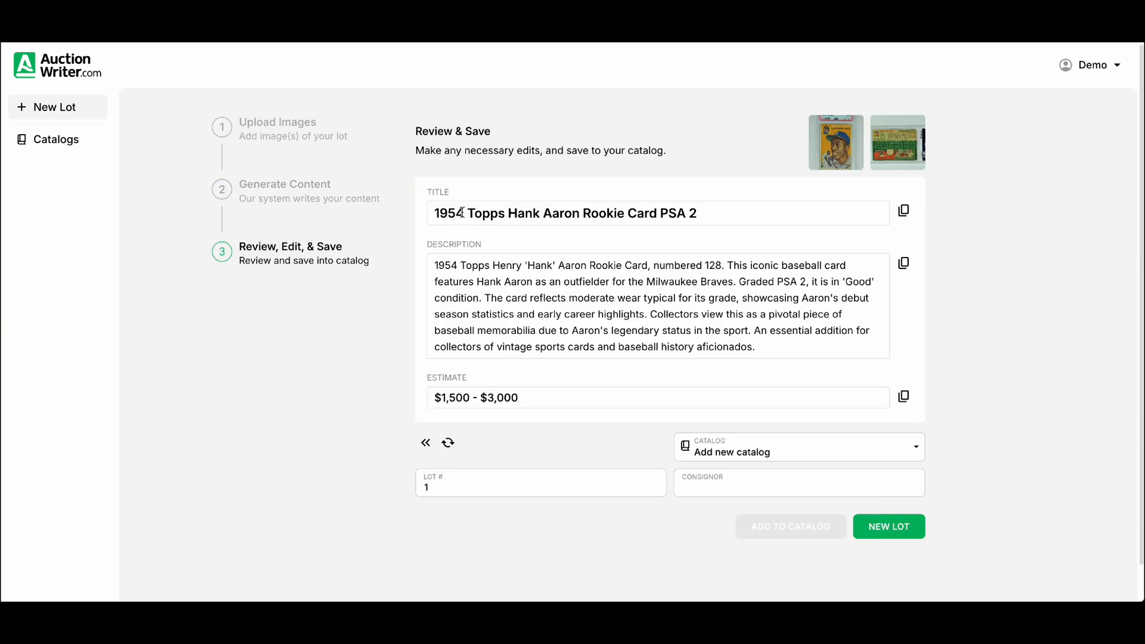
triple_click(566, 212)
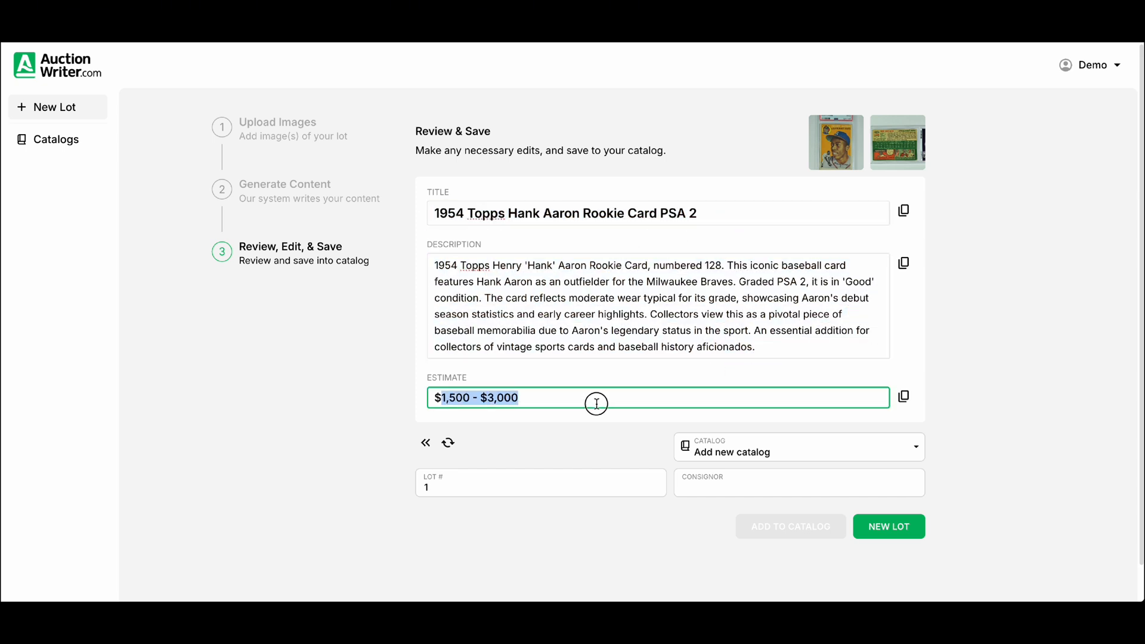
left_click(903, 211)
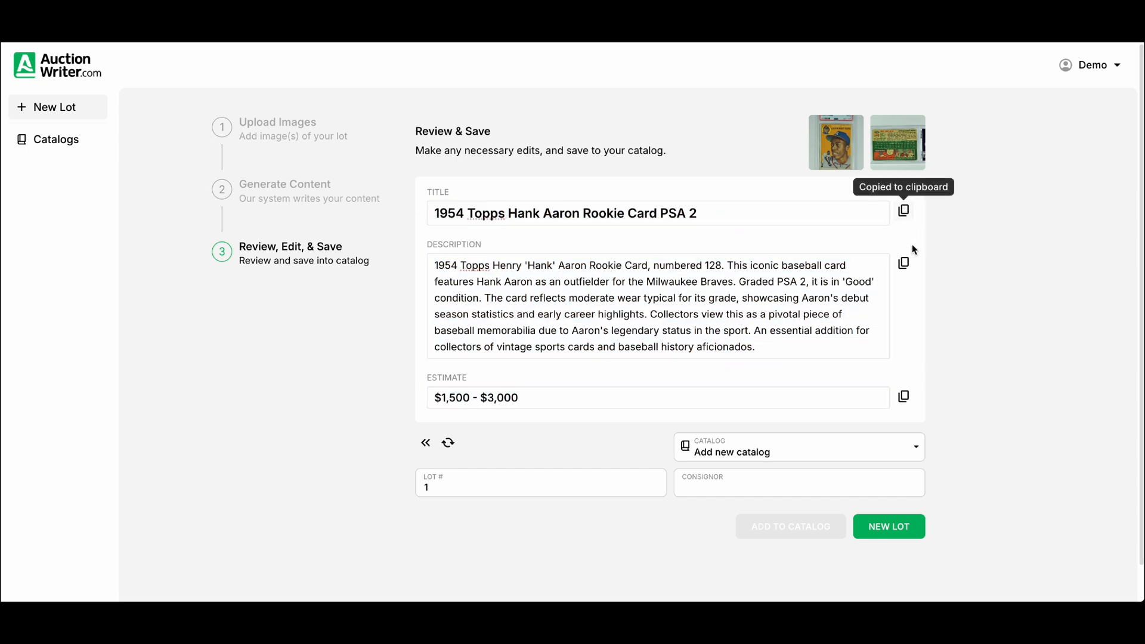
left_click(903, 264)
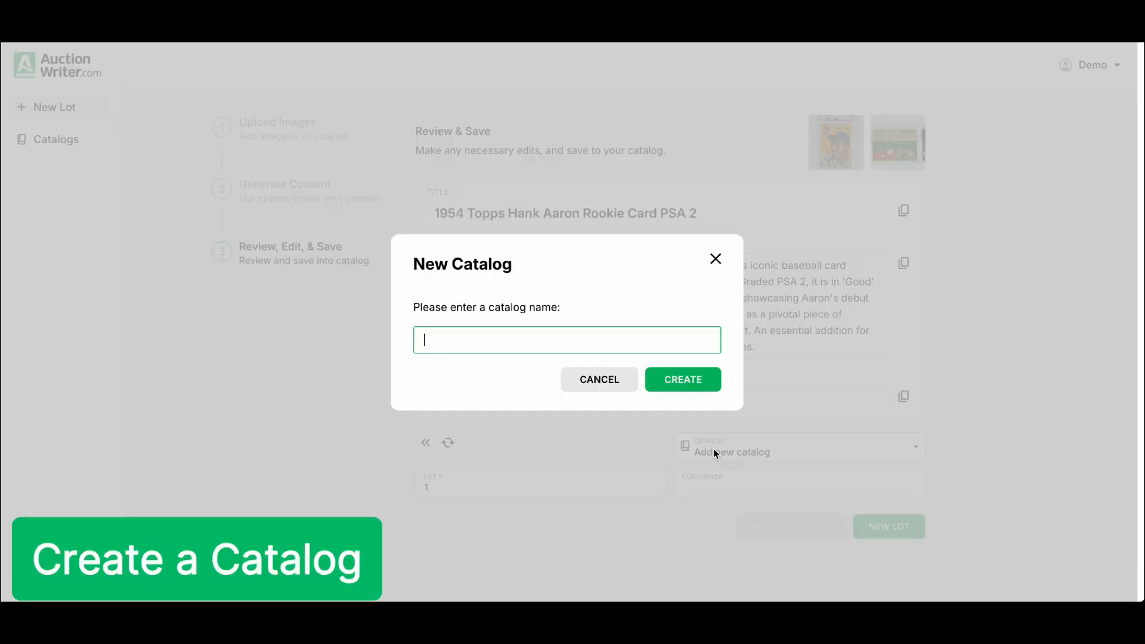
Step: Create a new catalog named 'Demo Catalog' and check the lot number
type("Demo Cata")
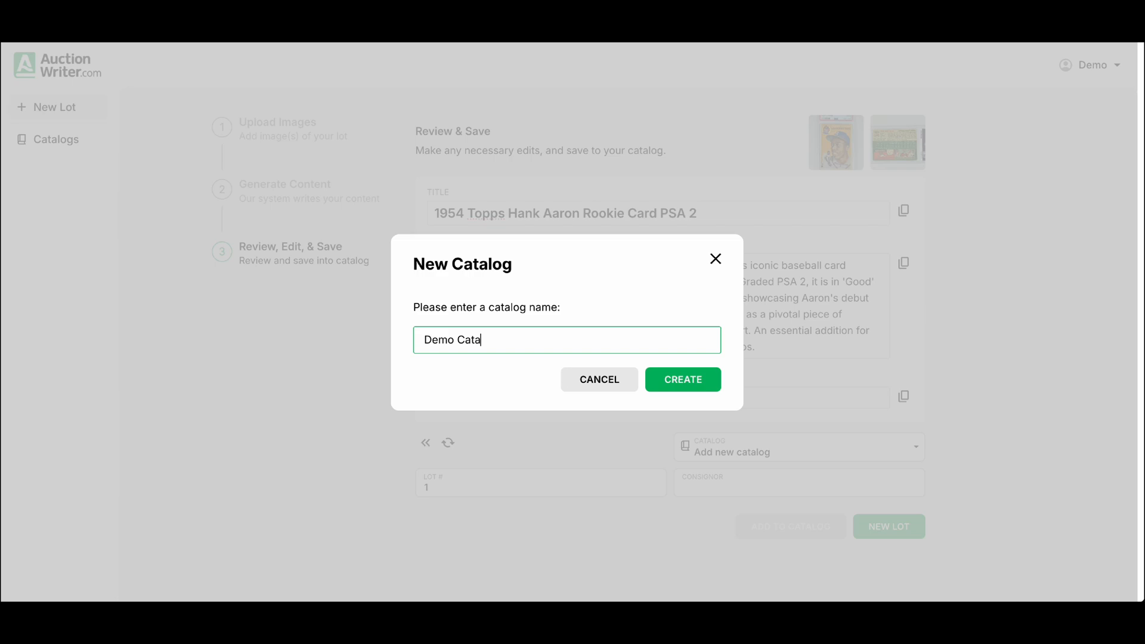
left_click(682, 379)
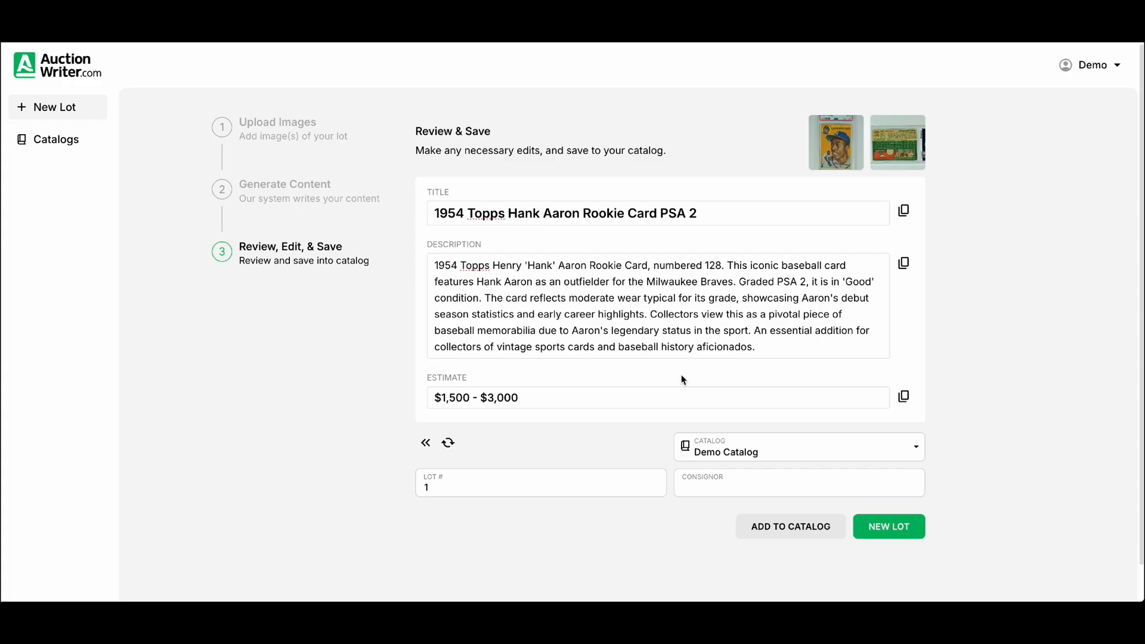
left_click(540, 482)
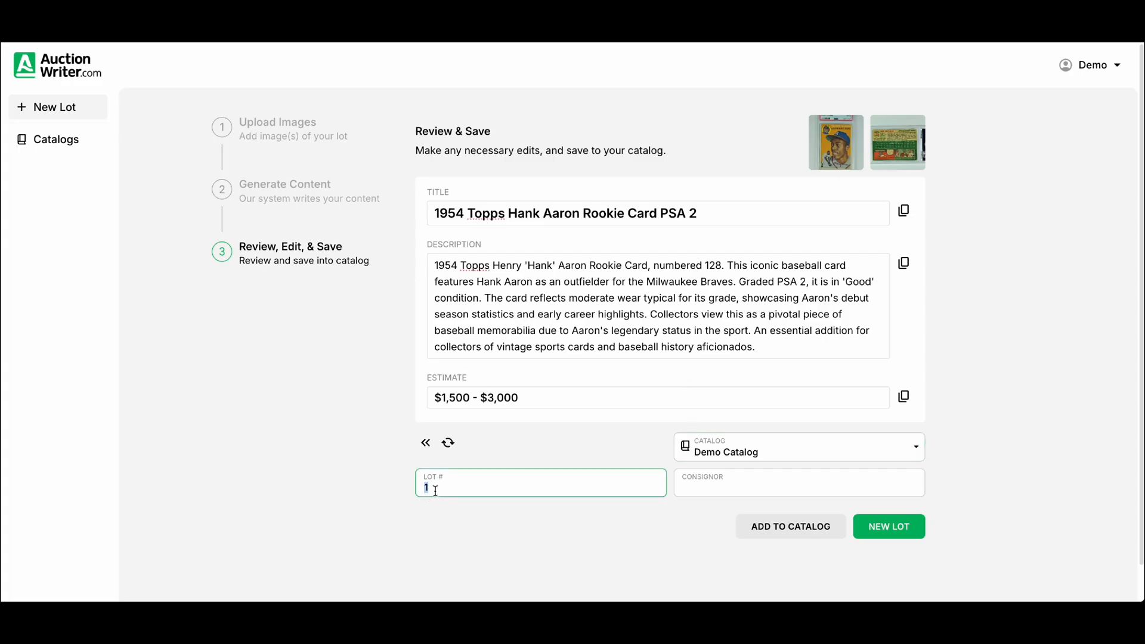
Step: Save the Hank Aaron card to Demo Catalog with consignor 50 and view the catalog
left_click(797, 482)
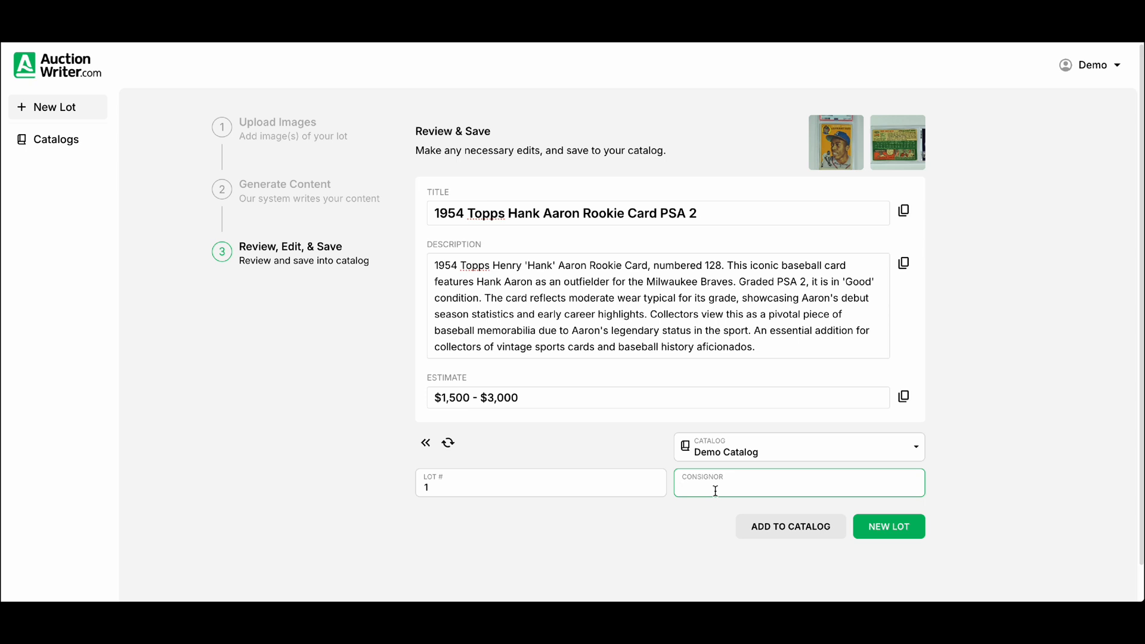
type("50")
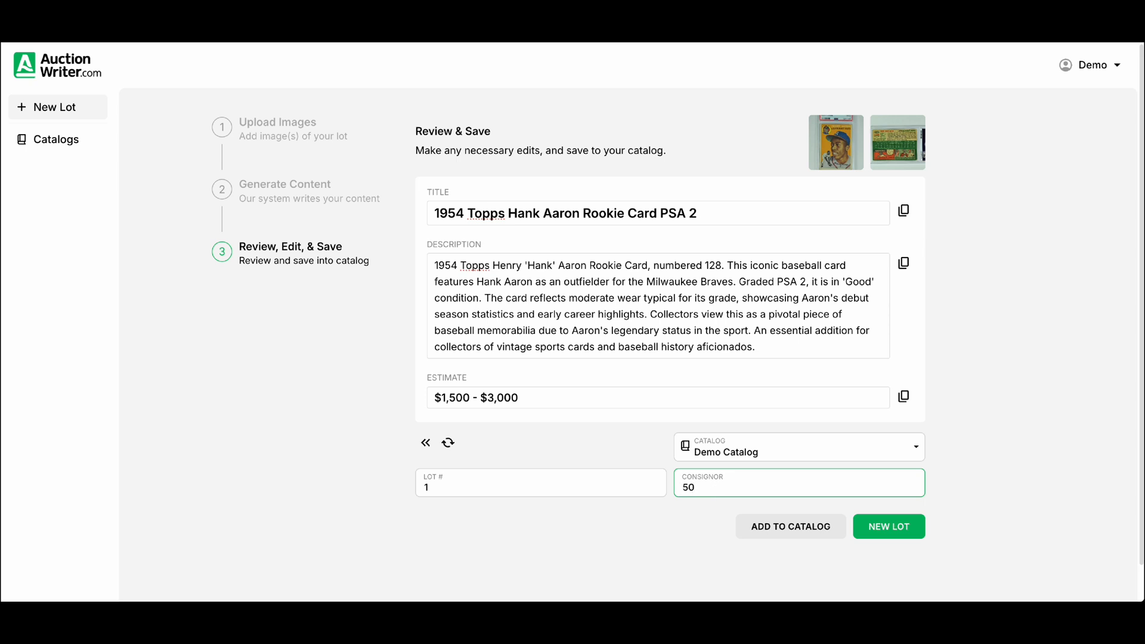
left_click(790, 526)
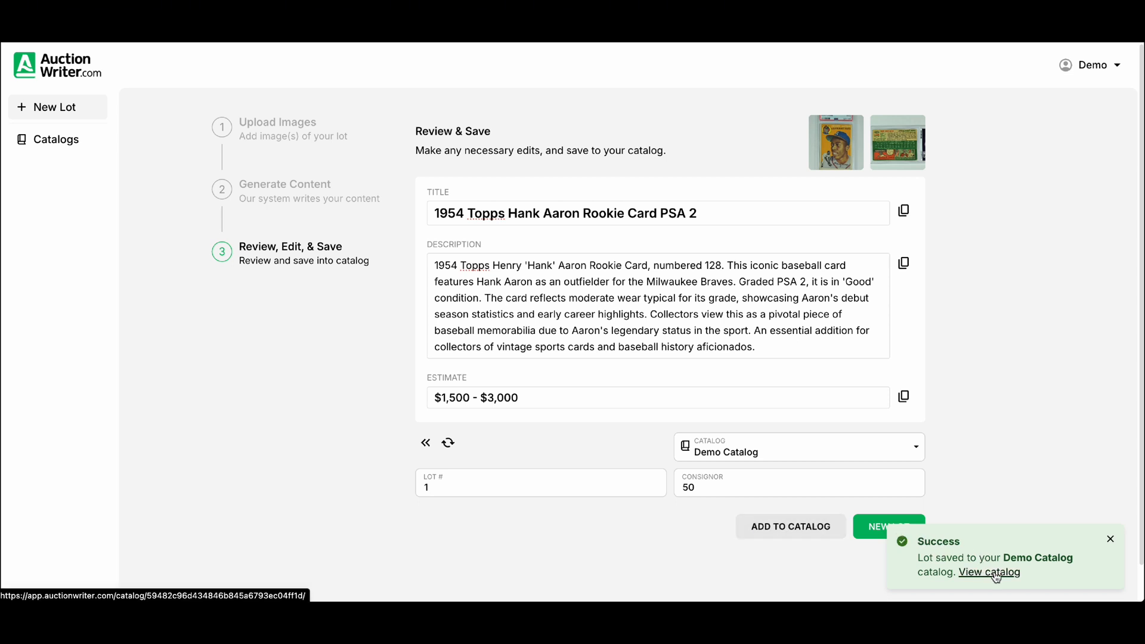
left_click(988, 571)
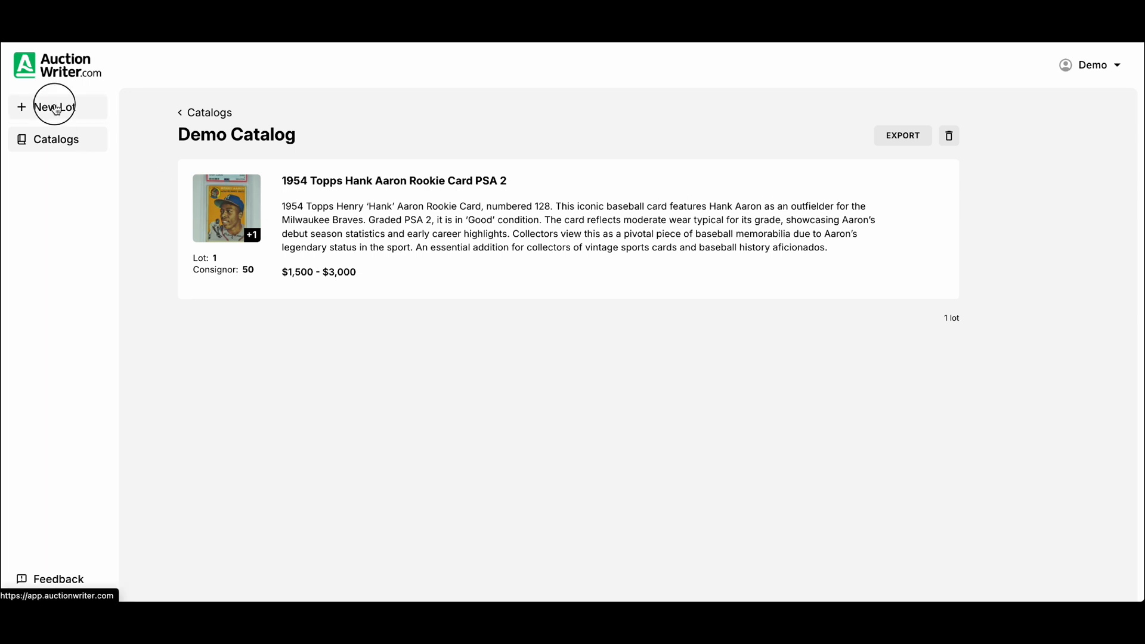
Step: Start a new lot with the 13 comic book photos and queue it as lot 2
left_click(54, 107)
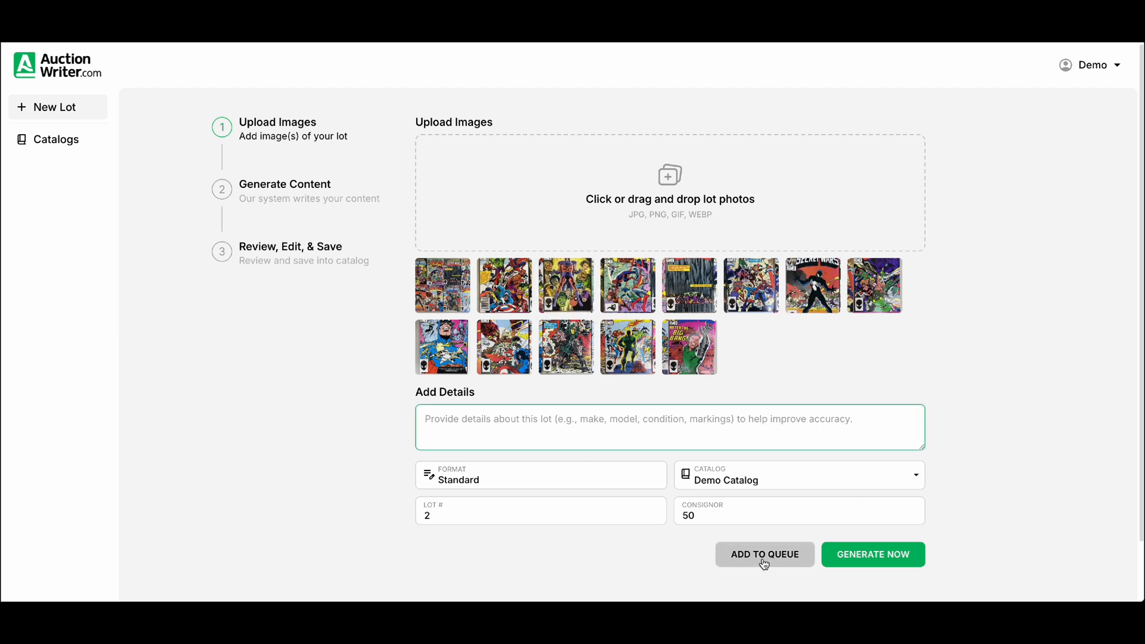
left_click(764, 553)
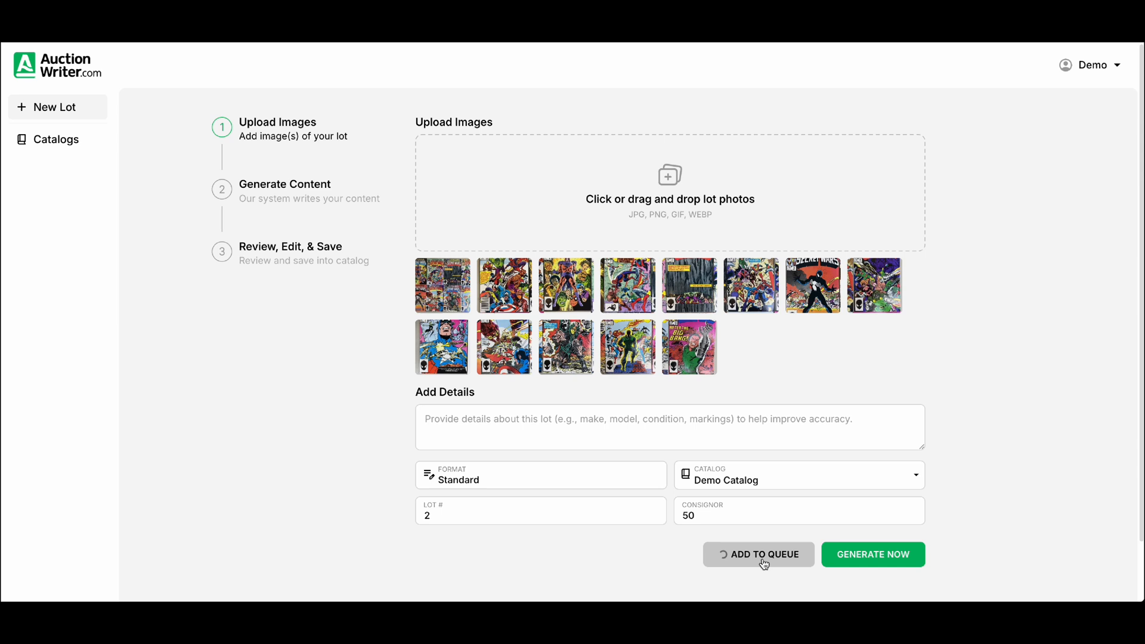
left_click(758, 554)
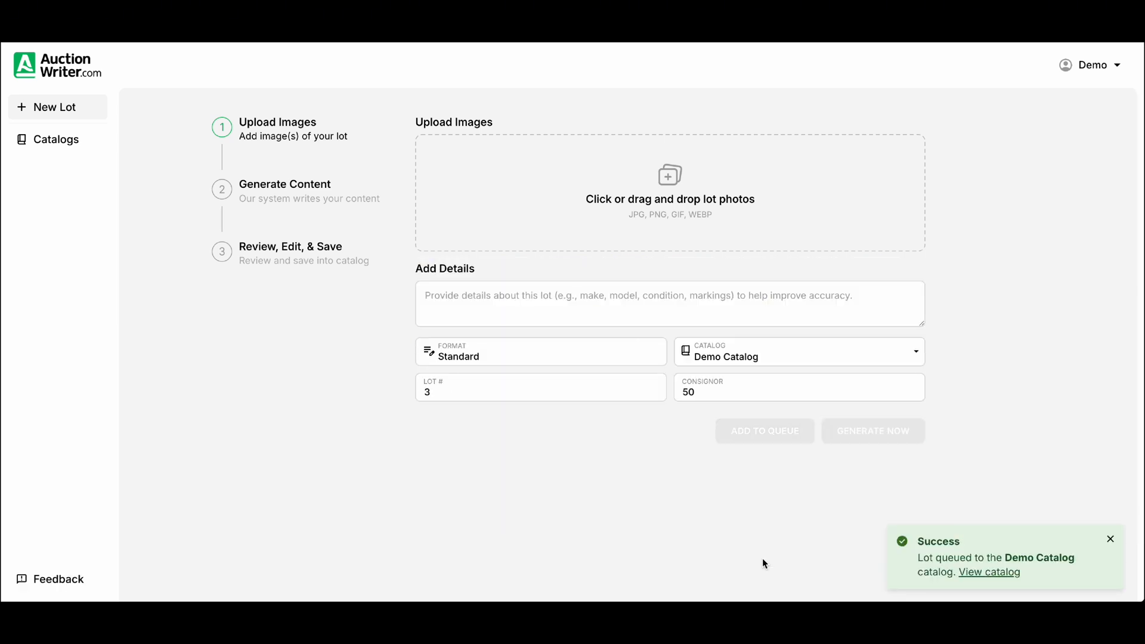
mouse_move(999, 557)
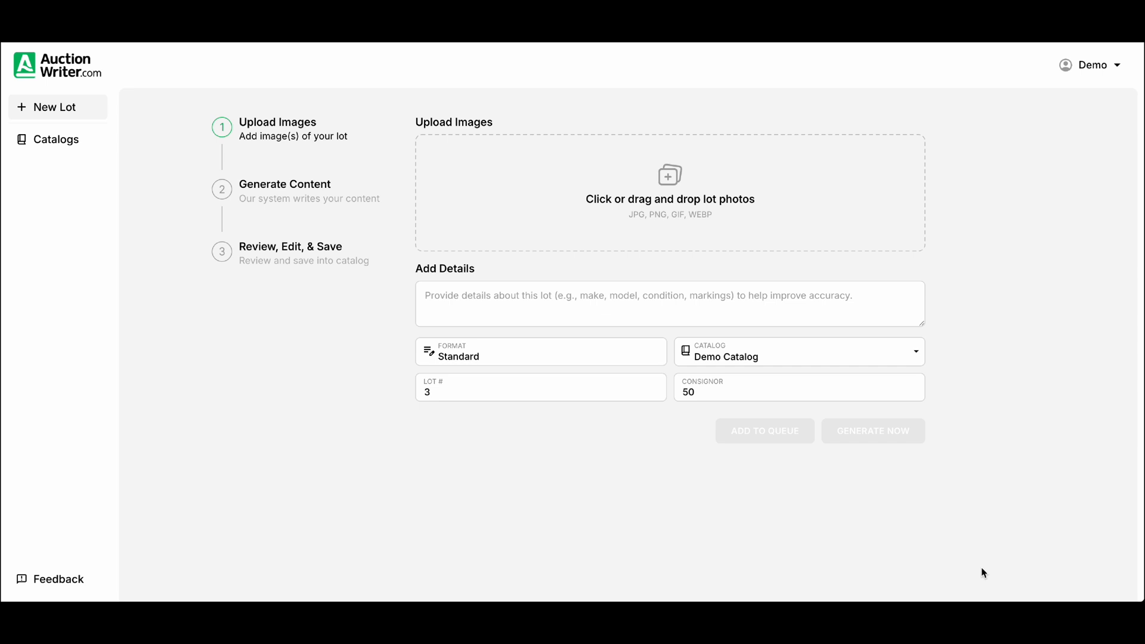
Step: Open Demo Catalog and refresh to show the generated Marvel Secret Wars 12-Issue Comic Set lot
left_click(56, 139)
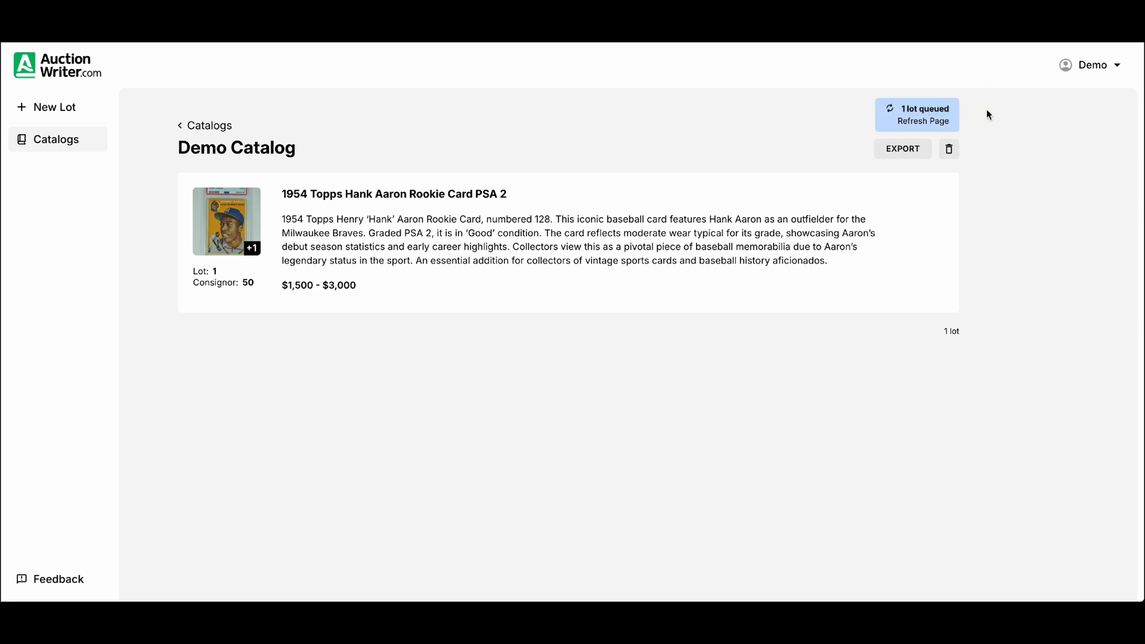
left_click(916, 115)
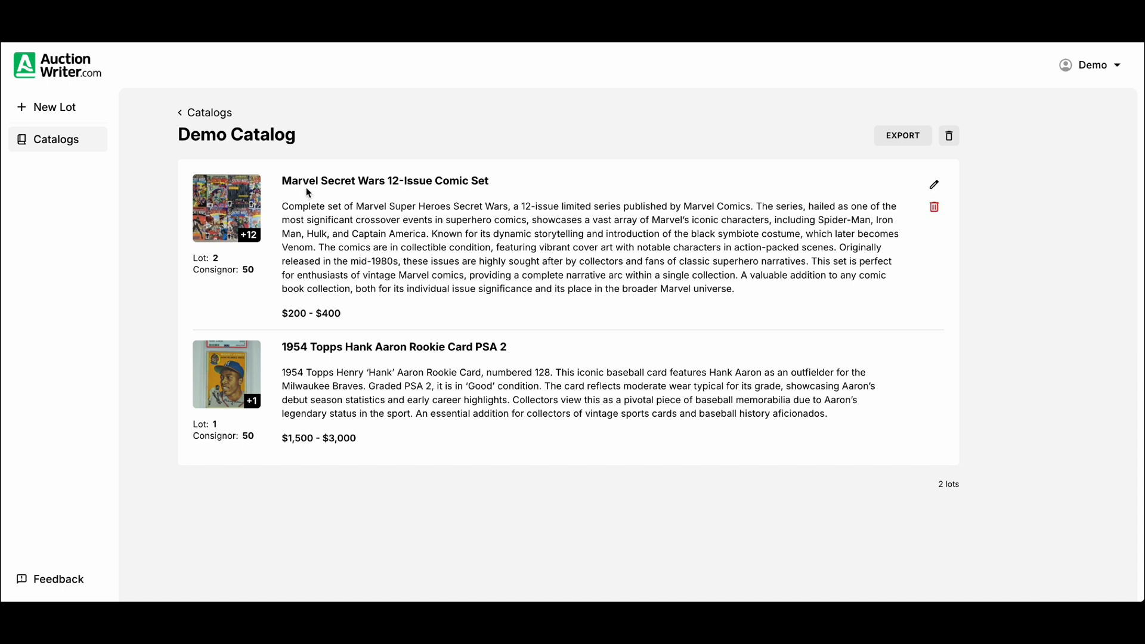
mouse_move(557, 221)
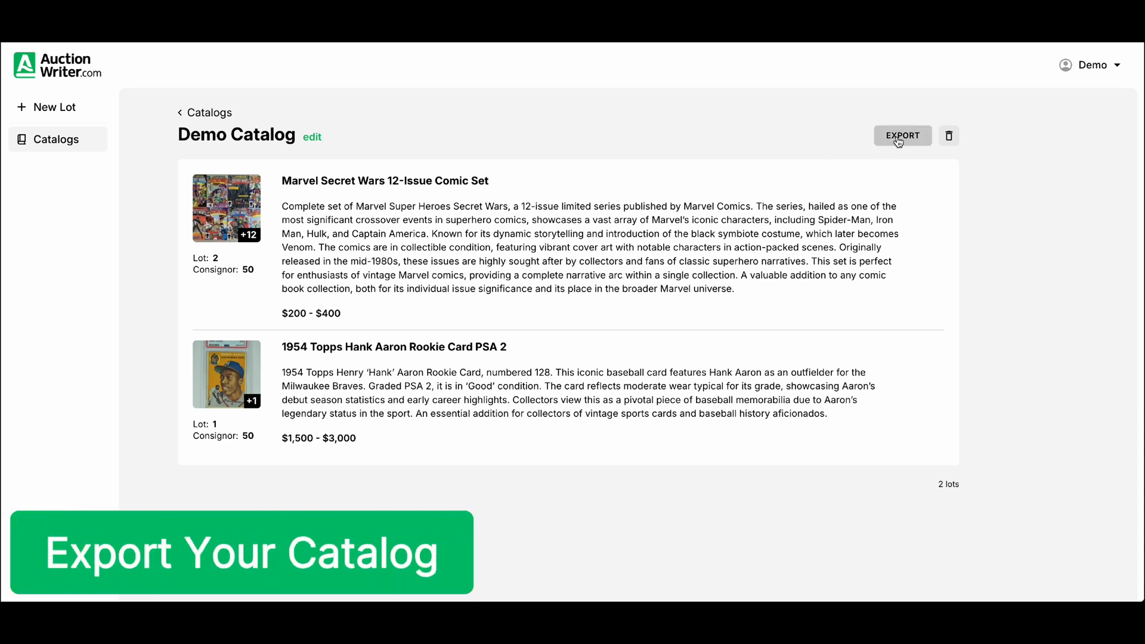
Step: Export Demo Catalog's data and images for Auction Flex, then close the save dialog
left_click(901, 136)
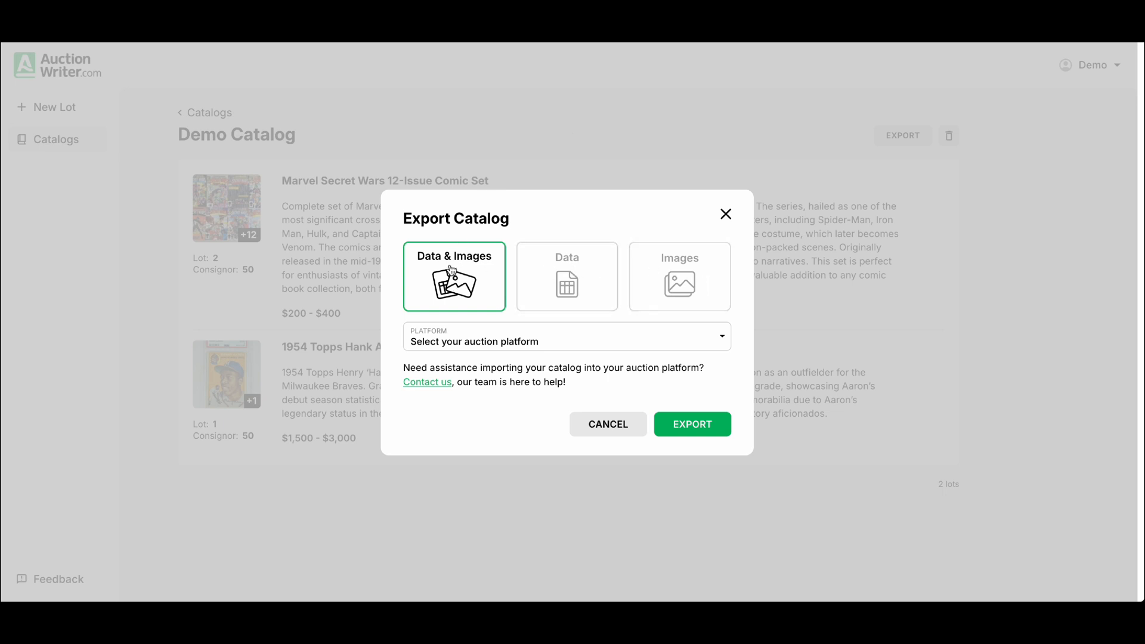
mouse_move(476, 264)
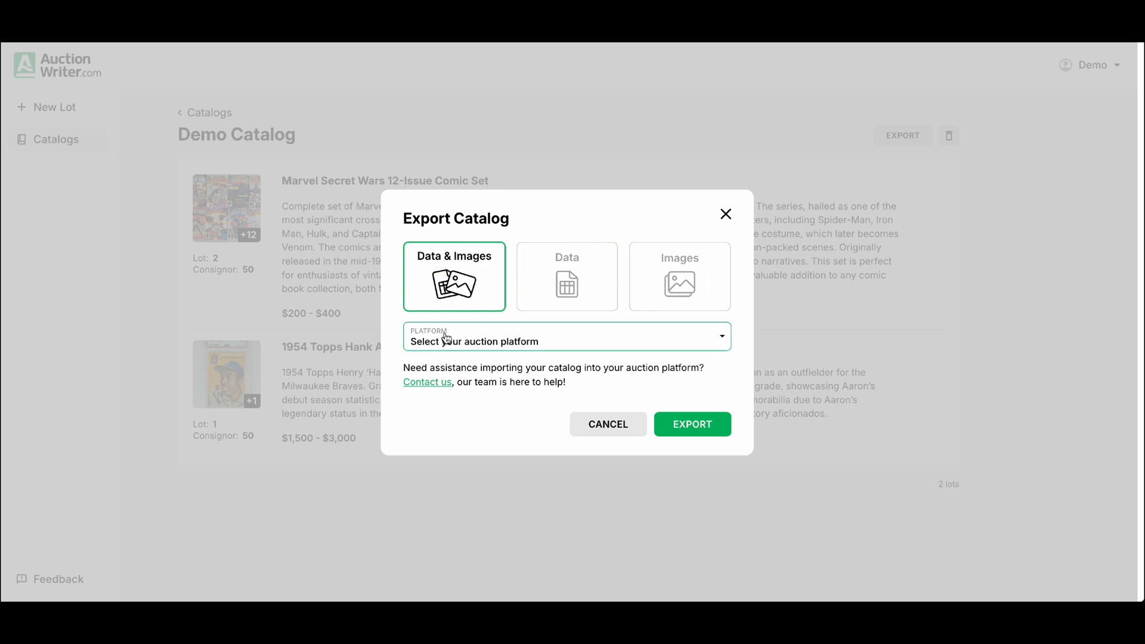
left_click(565, 336)
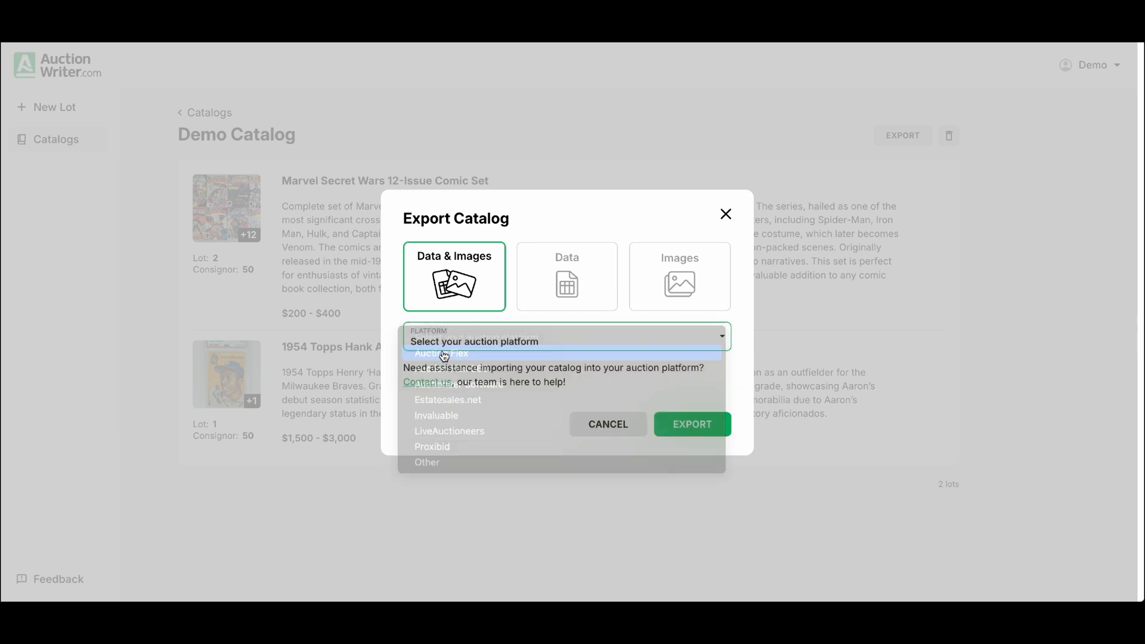
left_click(440, 352)
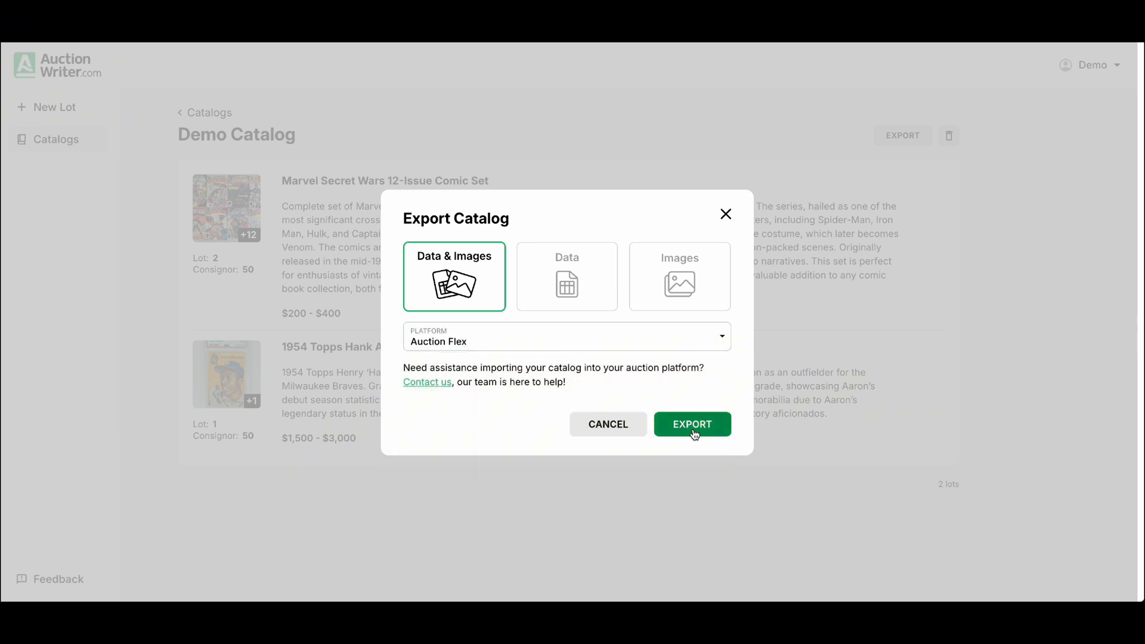
left_click(690, 424)
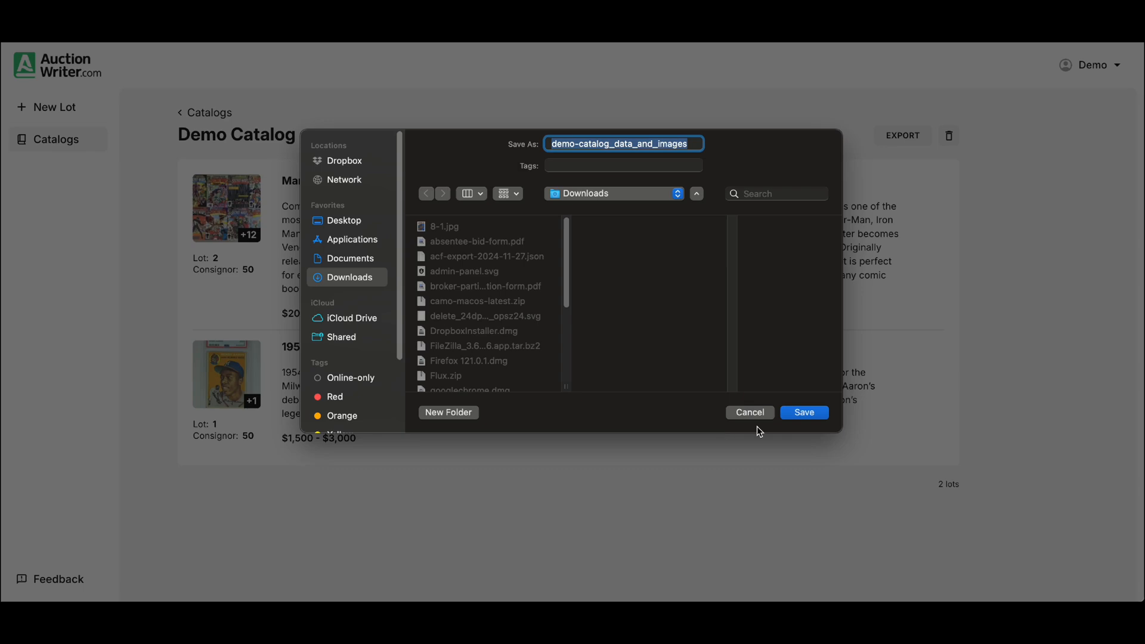
left_click(803, 411)
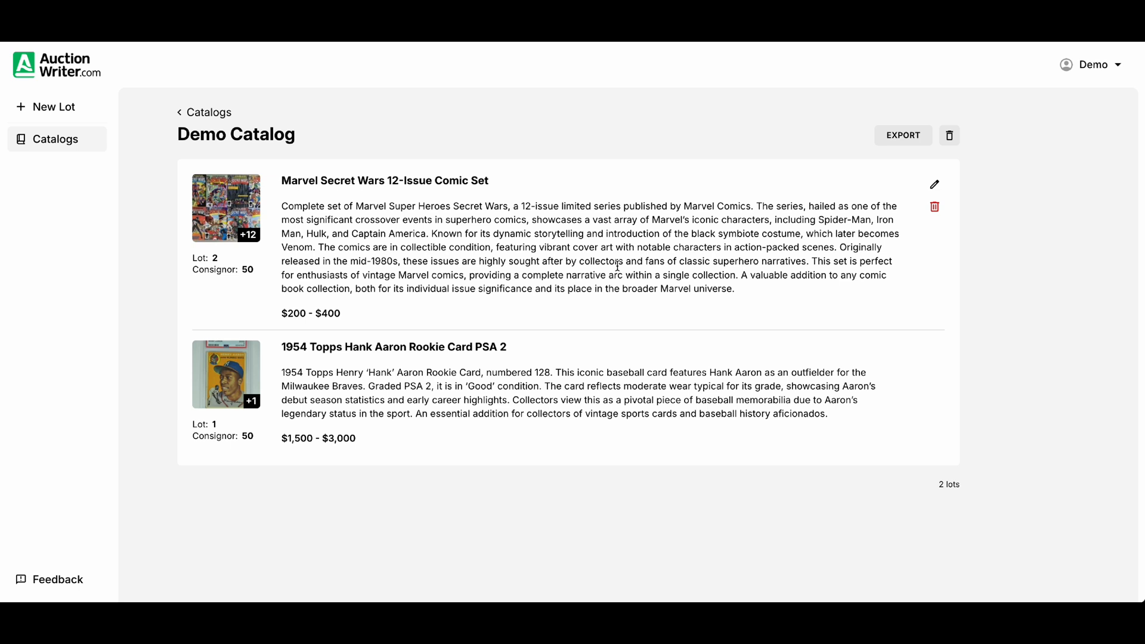
Step: Edit the Secret Wars lot to remove its closing 'valuable addition to any collection' sentence
left_click(934, 183)
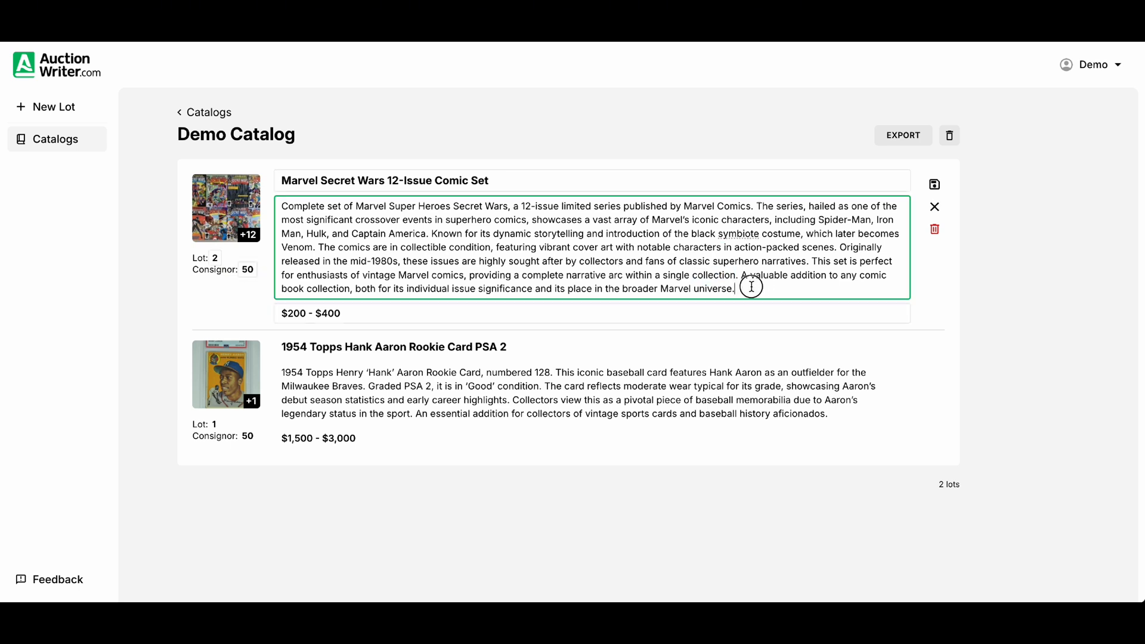
left_click_drag(745, 276, 734, 289)
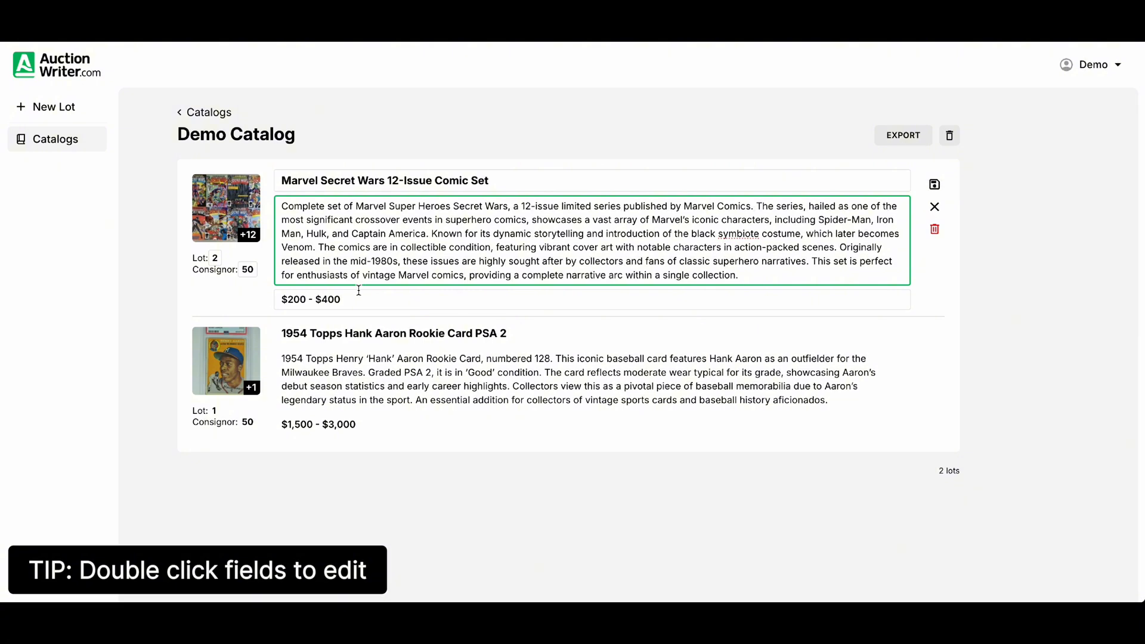
double_click(458, 180)
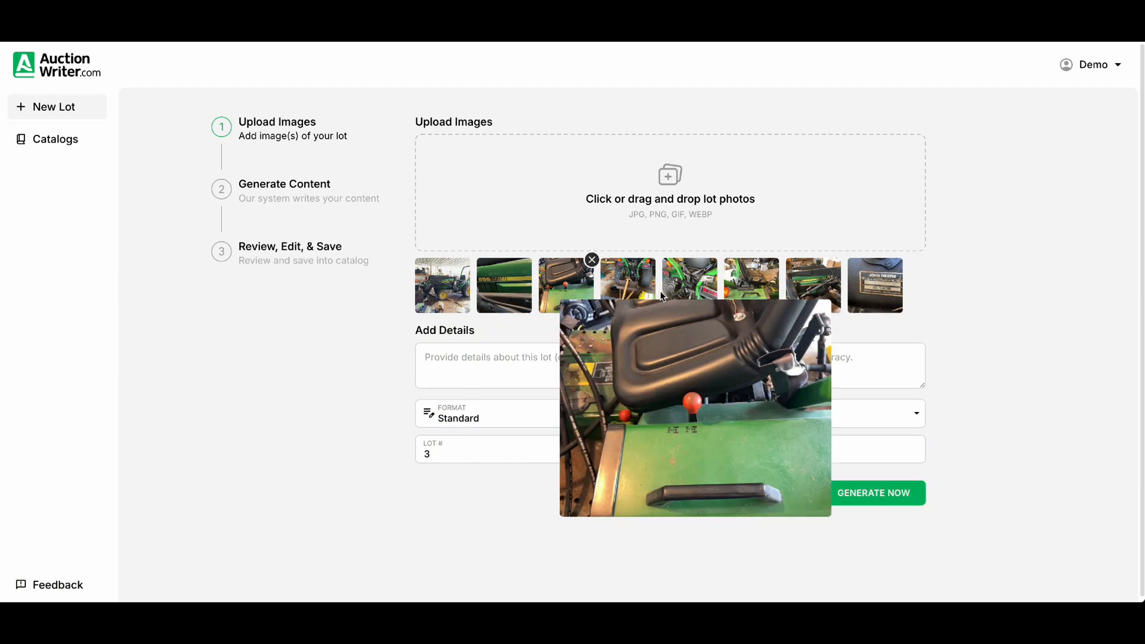
mouse_move(874, 285)
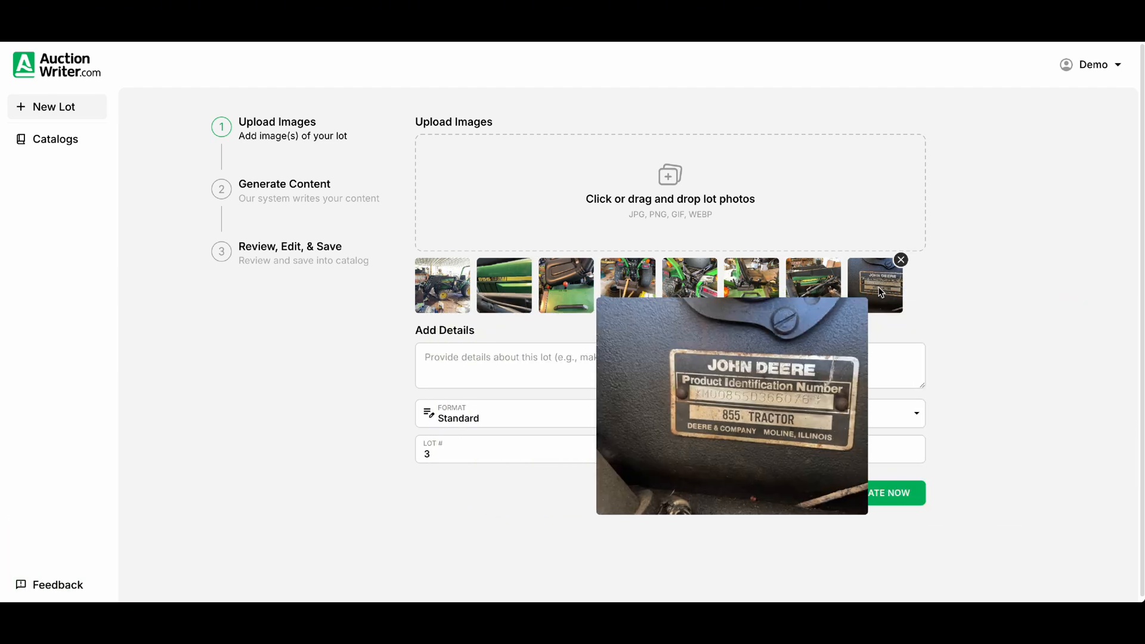
Step: Add the note 'Doesn't start', choose Bullet Points format, and generate the tractor lot's content
left_click(669, 365)
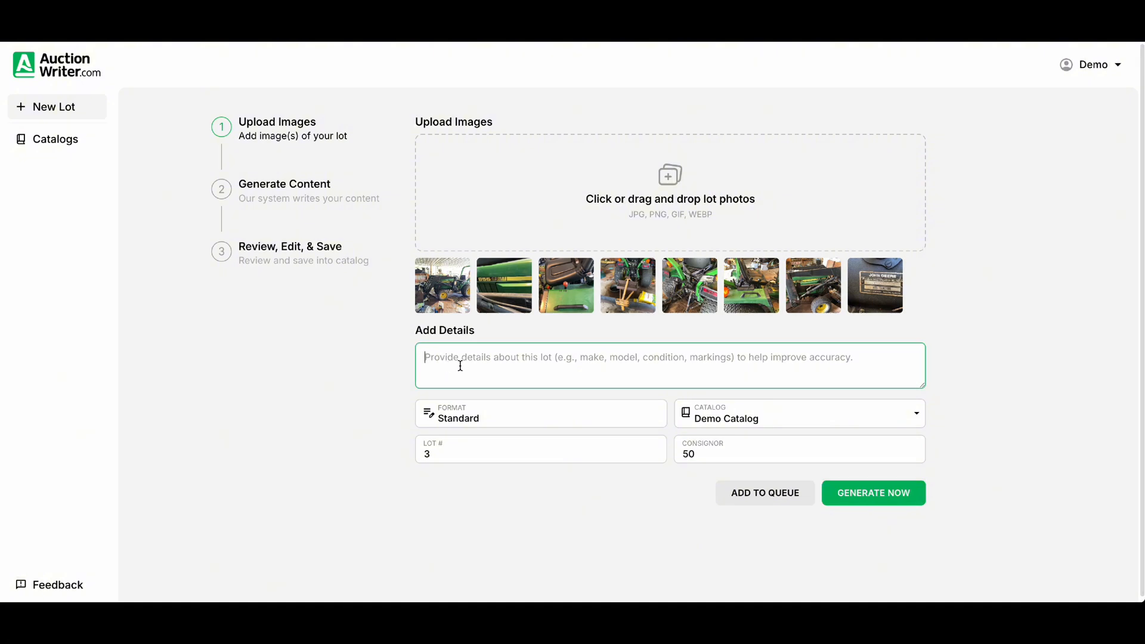
type("Doesn't start")
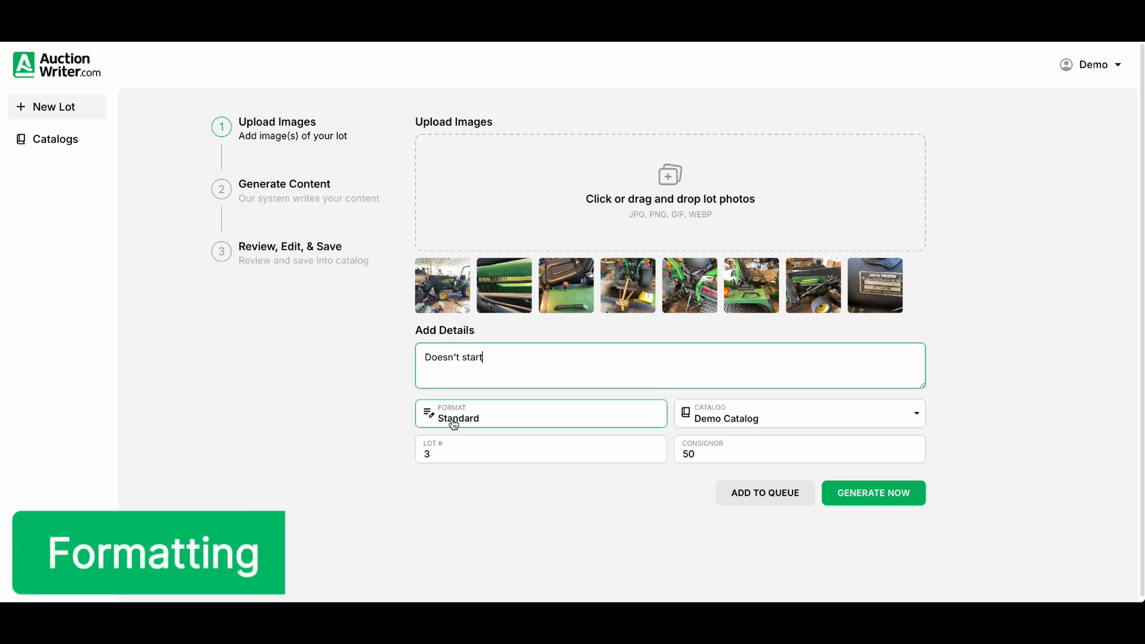
left_click(540, 413)
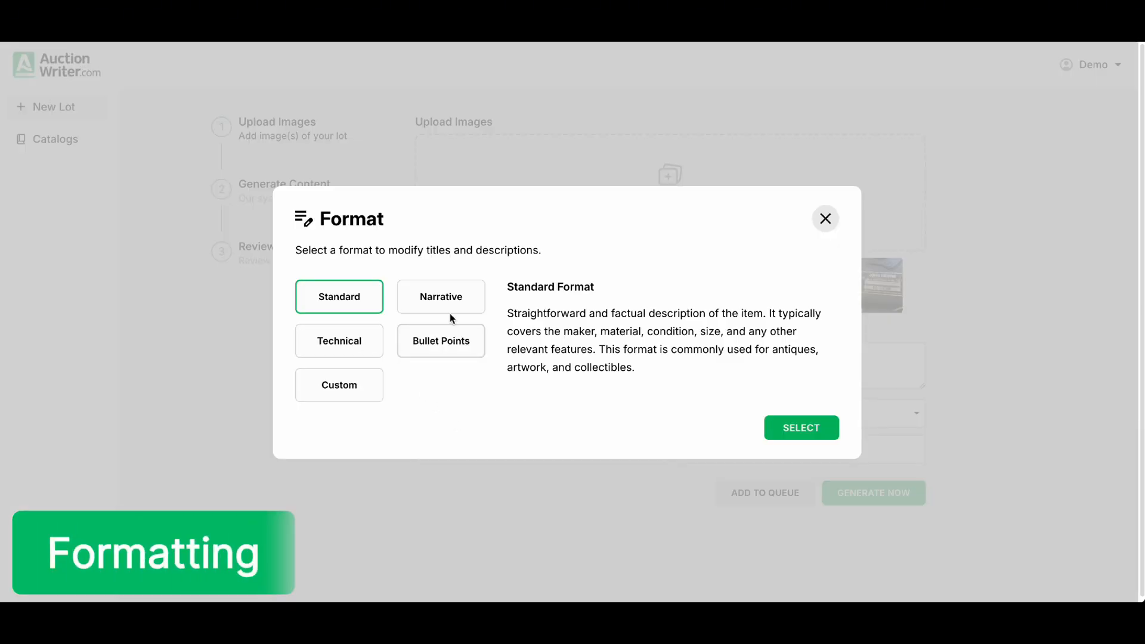
left_click(440, 341)
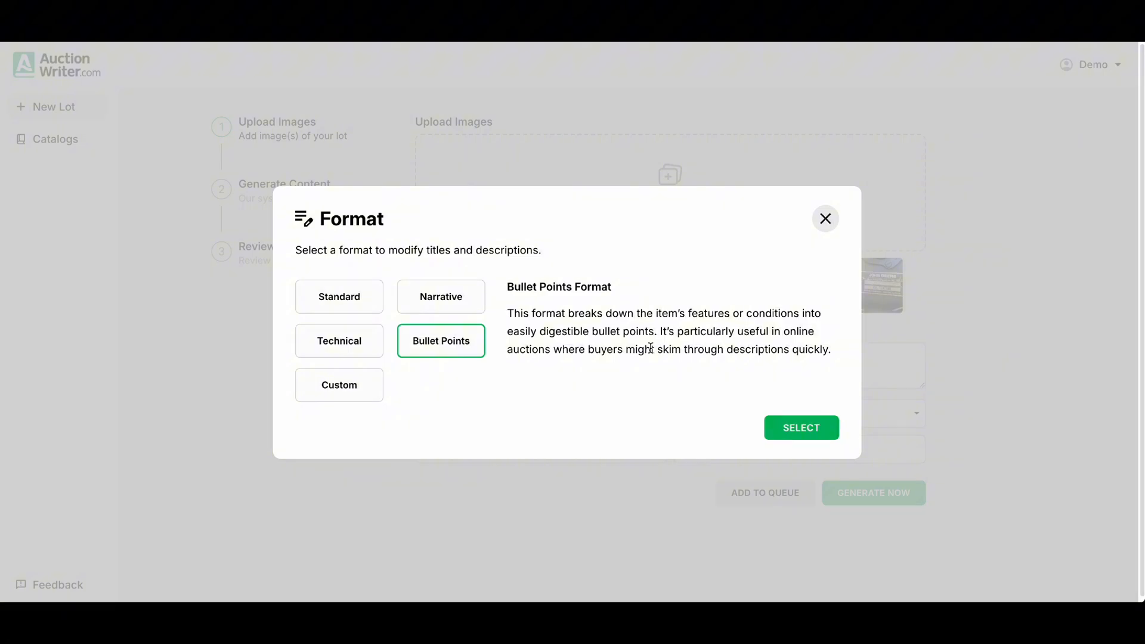
left_click(799, 427)
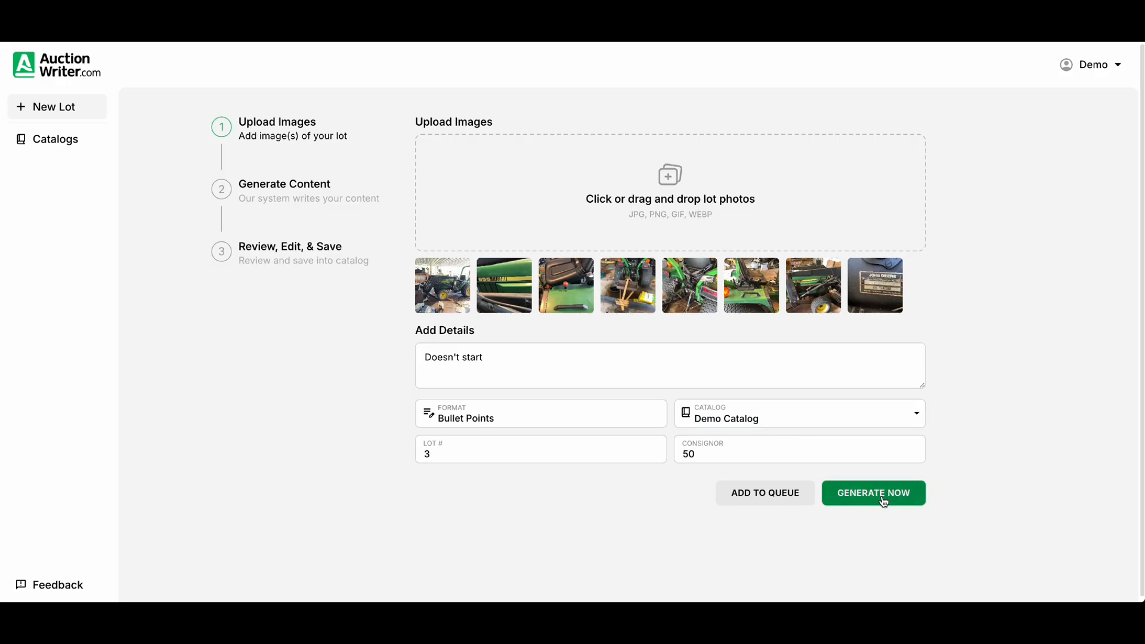
left_click(873, 493)
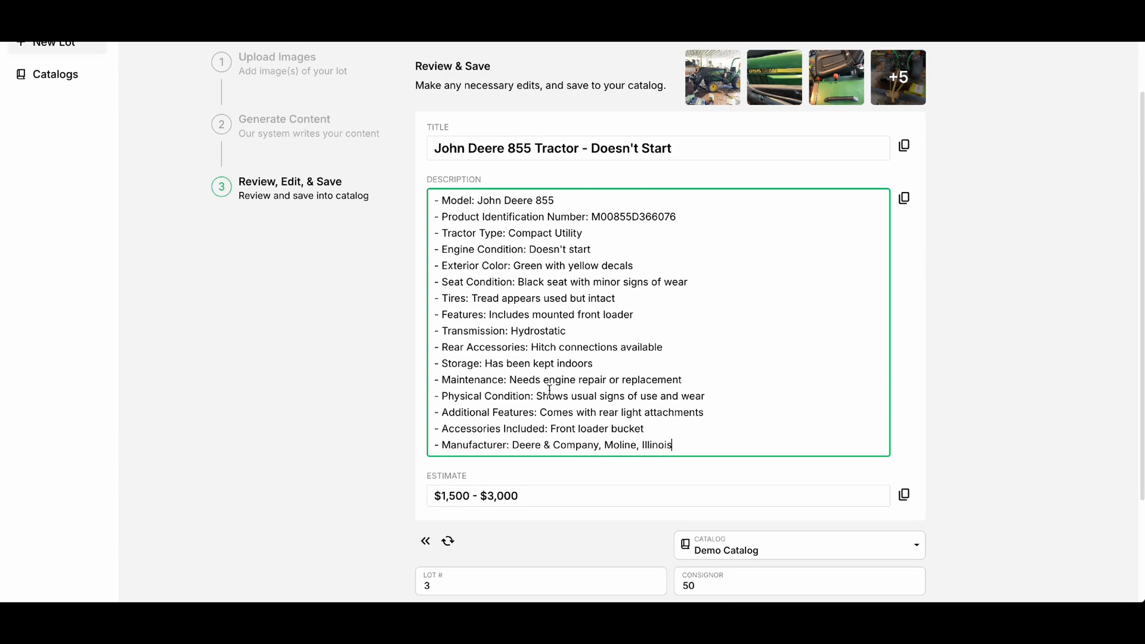
Step: Scroll through the generated John Deere 855 title, bulleted description and $1,500–$3,000 estimate
scroll("down", 3)
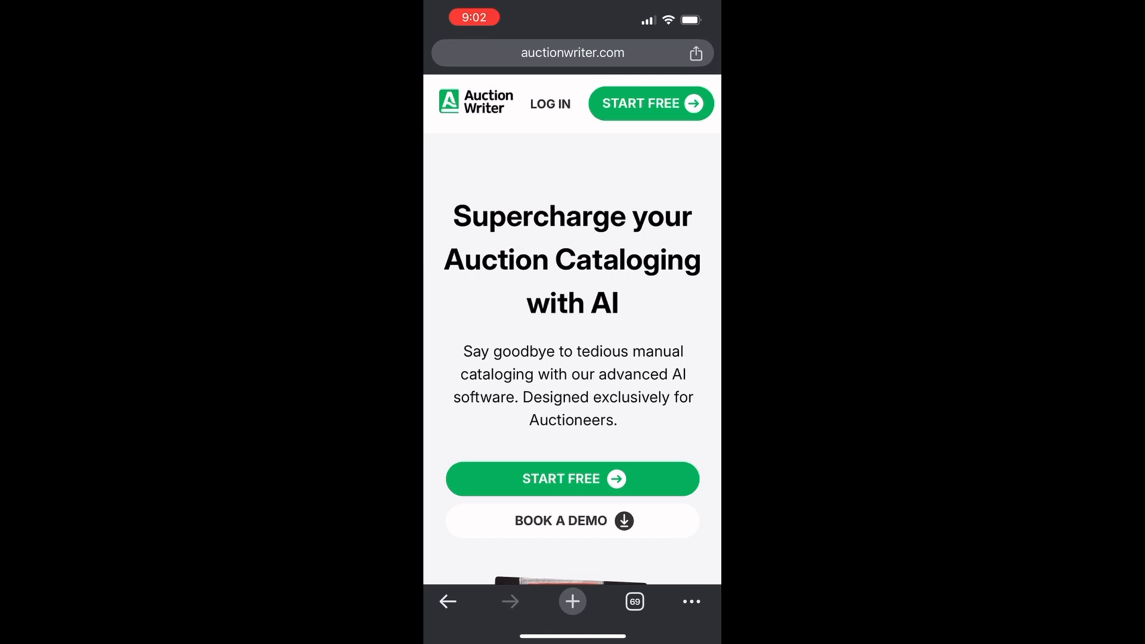
Step: Log in on the phone, open the new lot form, and choose Take Photo
left_click(550, 103)
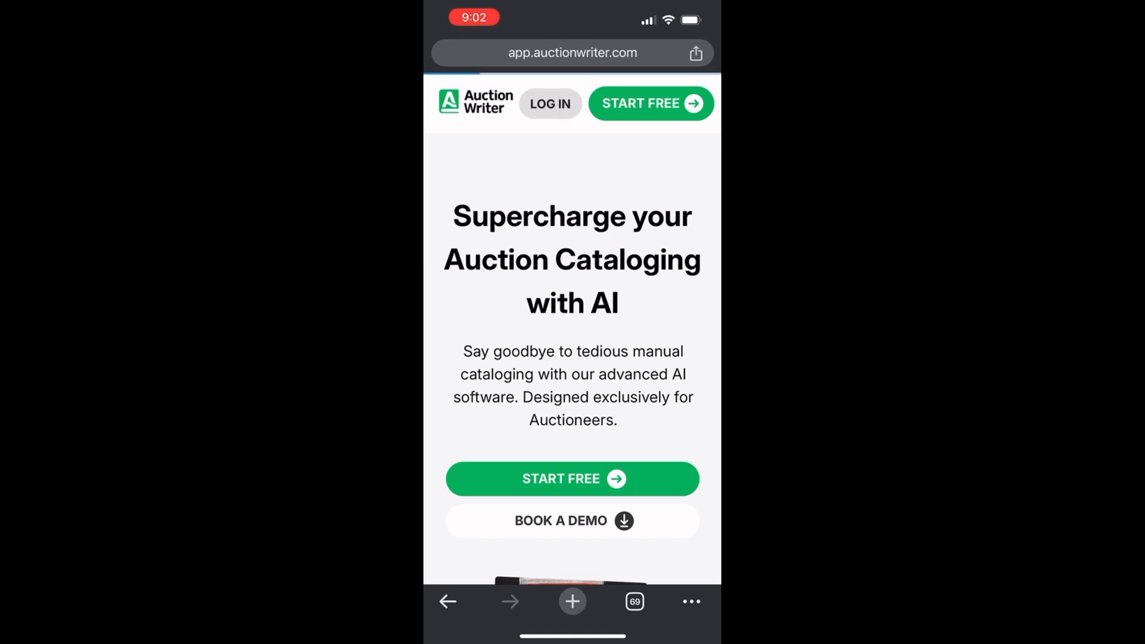
left_click(571, 478)
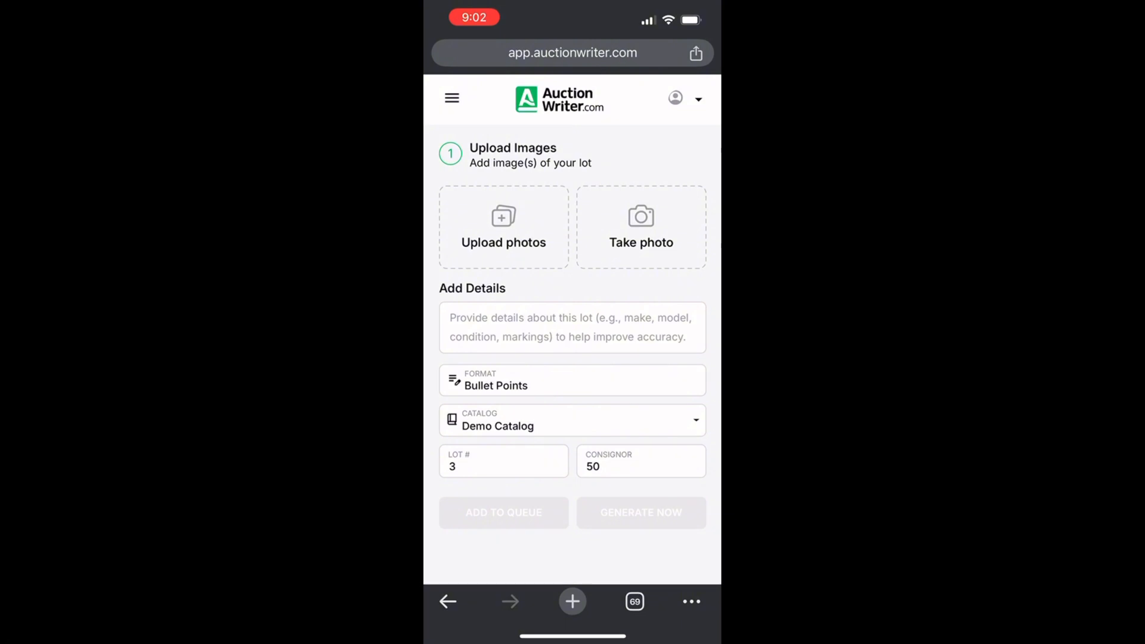
left_click(503, 226)
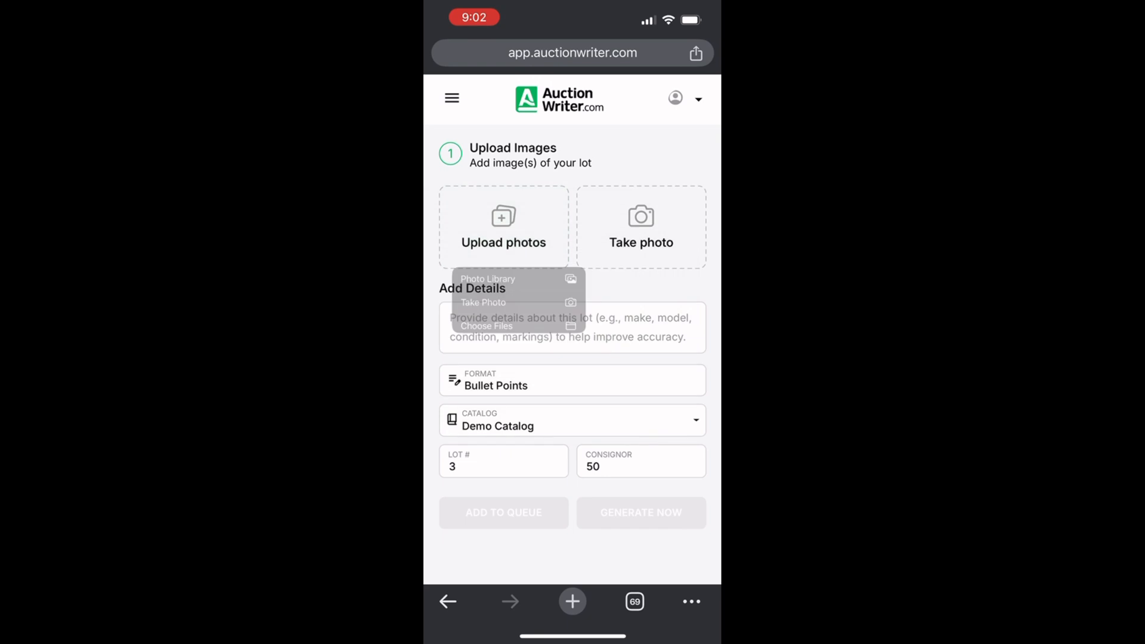
left_click(483, 302)
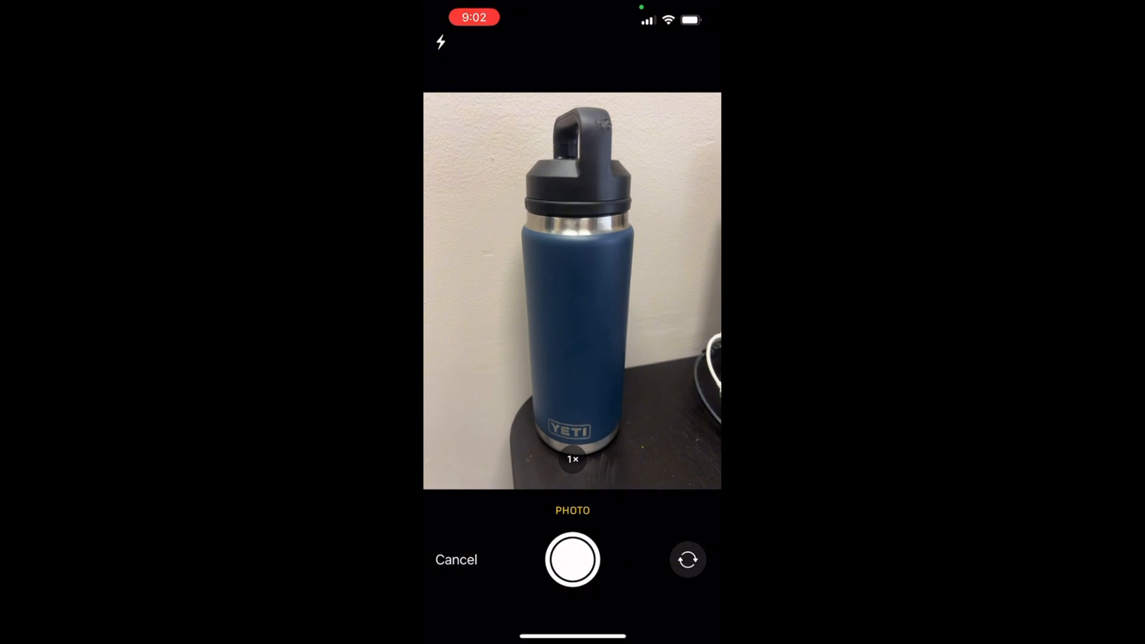
Step: Photograph the navy YETI bottle in iOS Camera and keep the shot for the lot
left_click(572, 560)
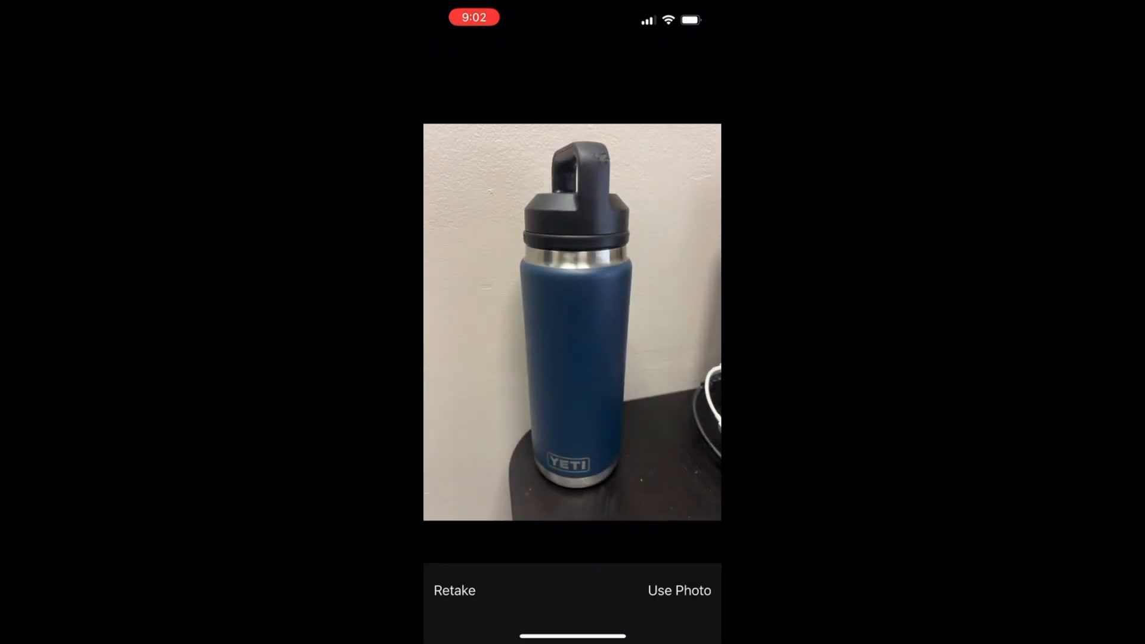
left_click(678, 590)
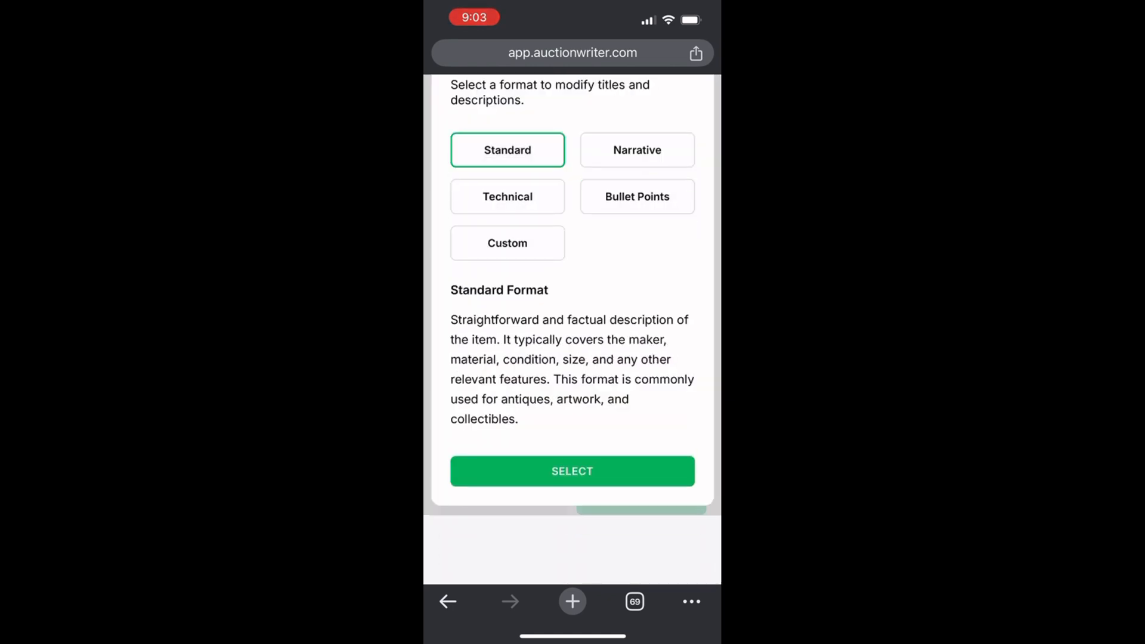
Step: Choose Standard format, queue the YETI bottle as lot 3 in Demo Catalog, and dismiss Success
left_click(571, 471)
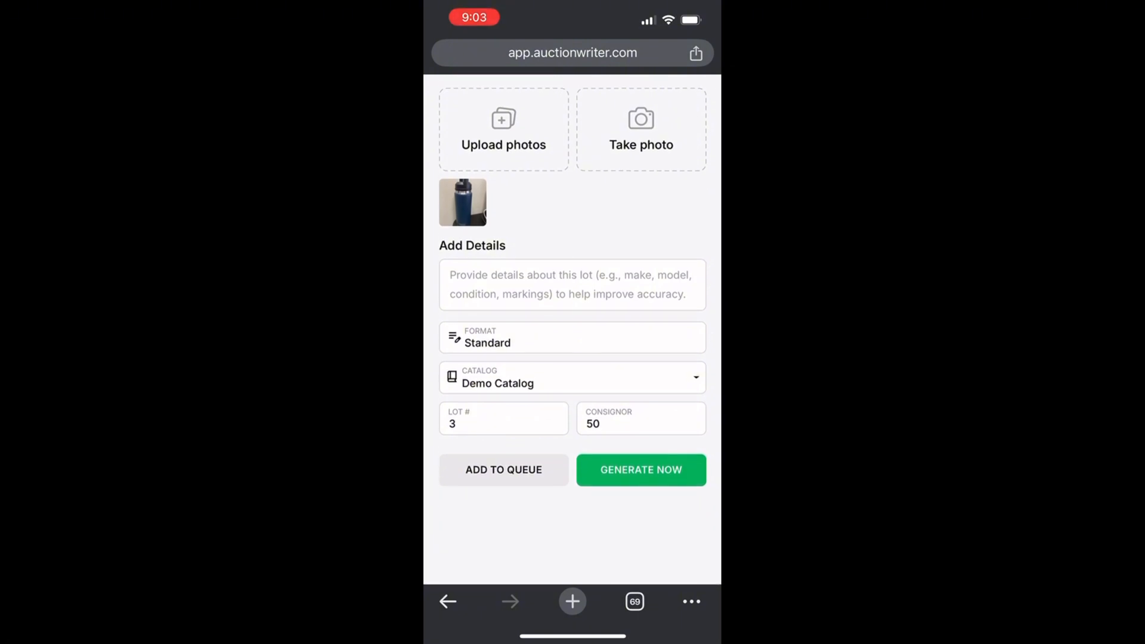
left_click(503, 470)
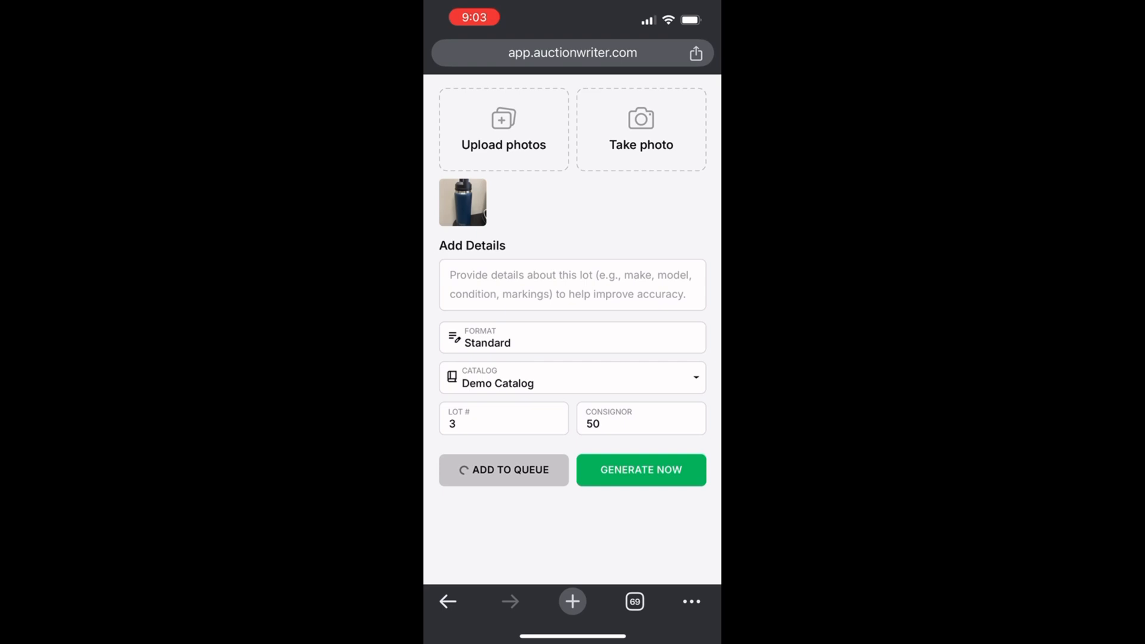
left_click(504, 469)
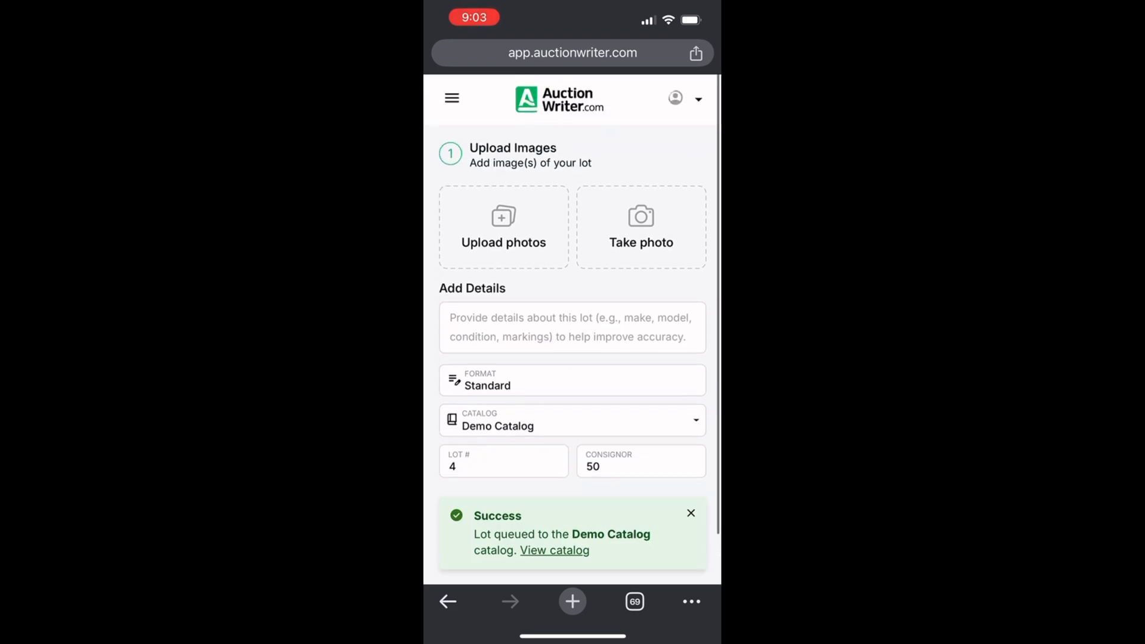
left_click(689, 513)
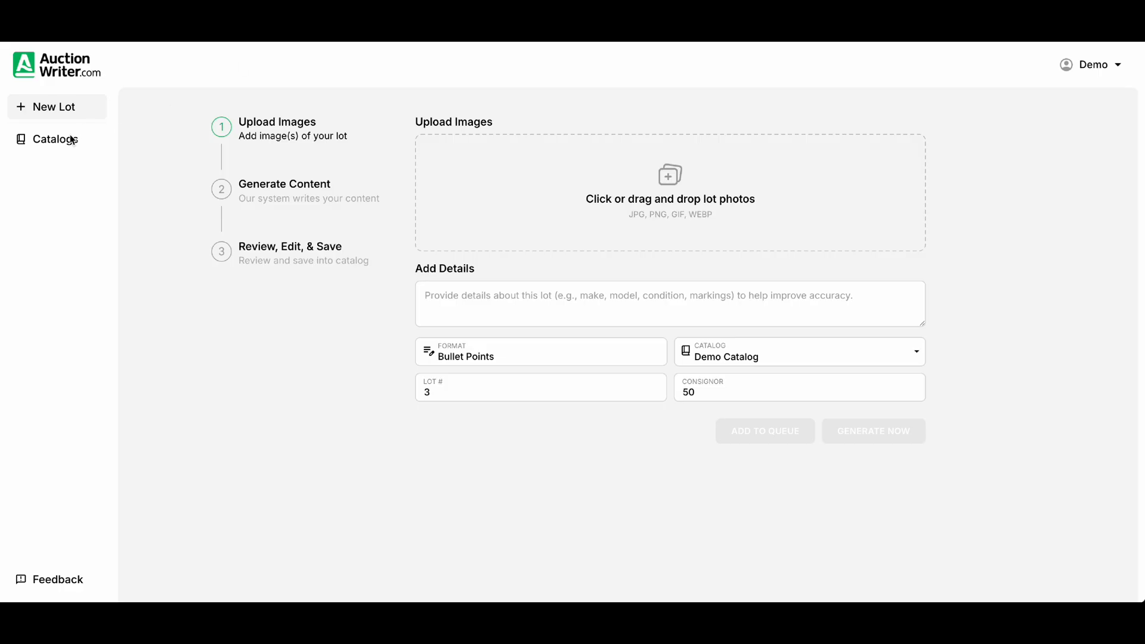
Step: Open Demo Catalog from Catalogs to see lot 3, 'YETI Rambler Bottle with Handle', $25–$45
left_click(55, 139)
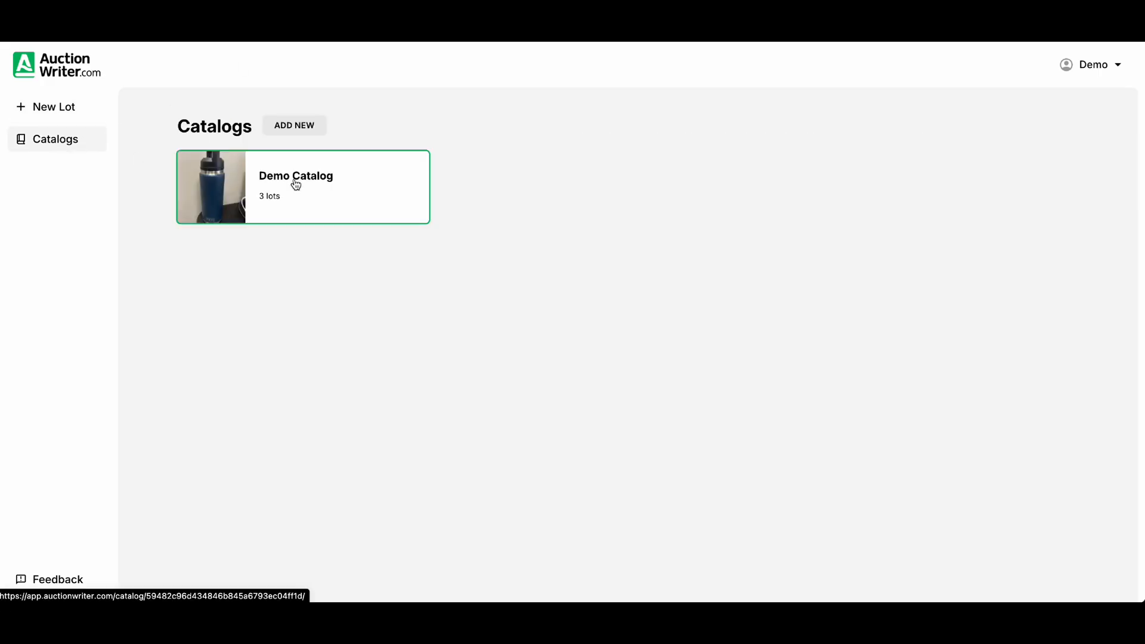
left_click(296, 186)
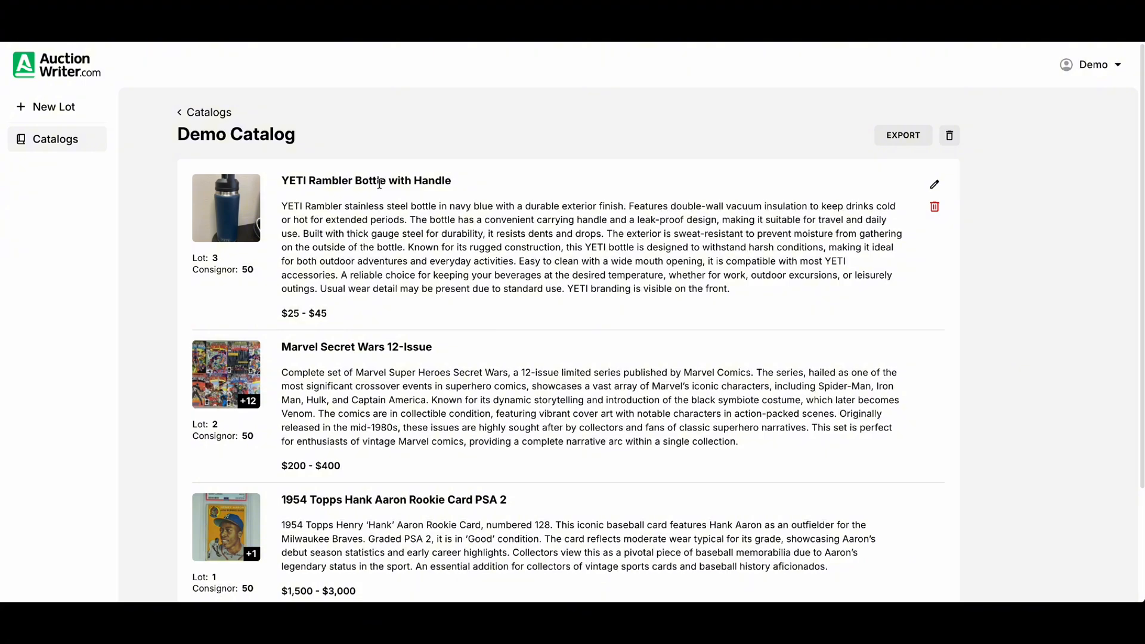